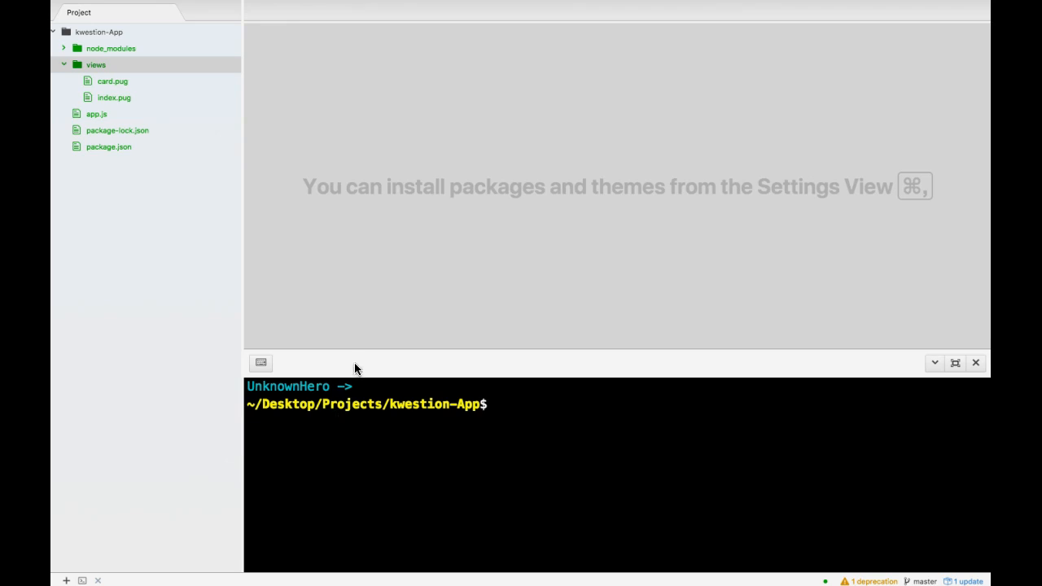
Open card.pug from the views folder in the project tree.
left_click(112, 81)
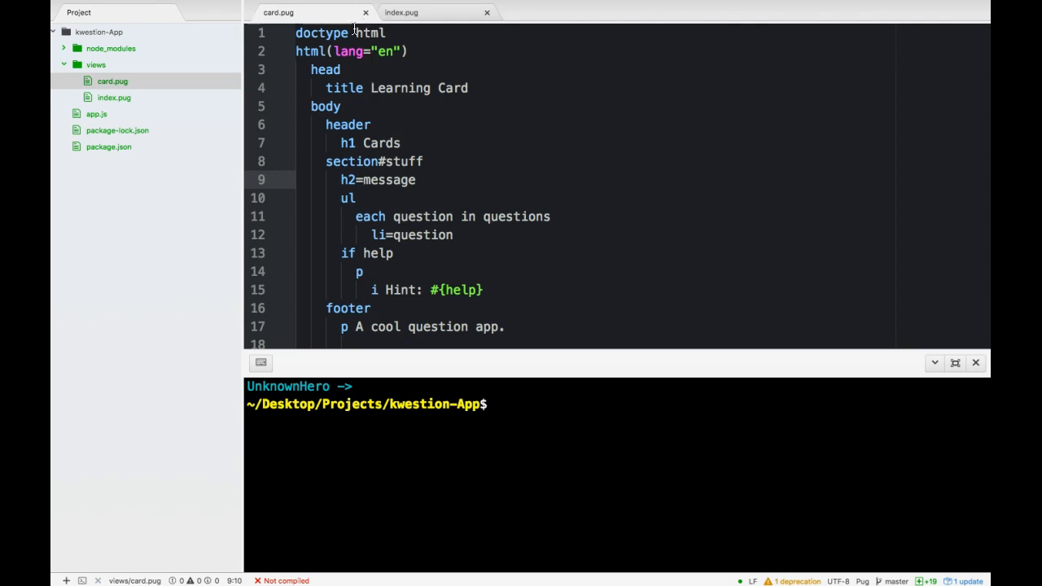
Change card.pug's title and h1 text to Kwestion-App.
left_click(402, 12)
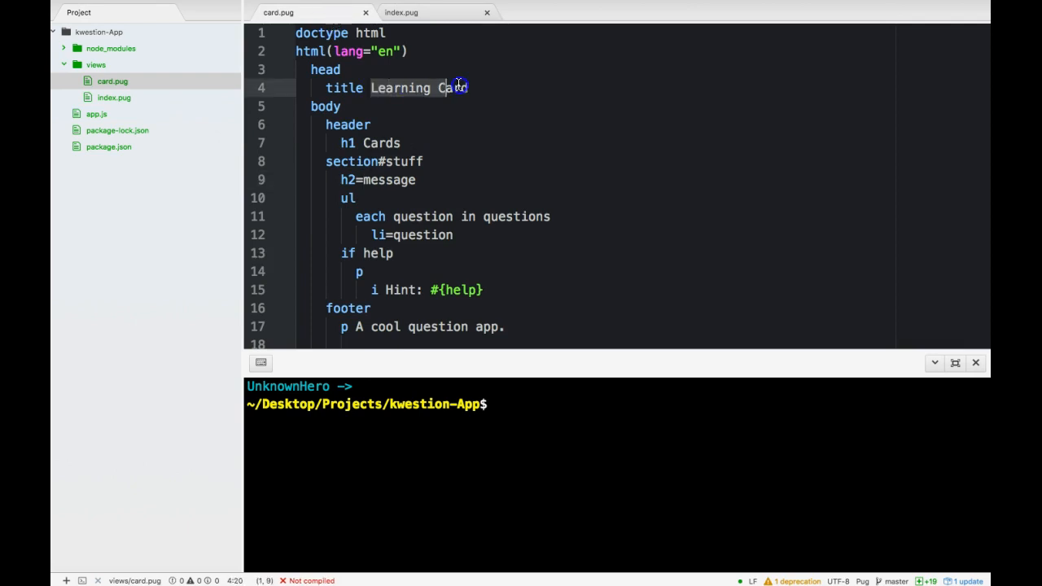
type("Kwestion-App")
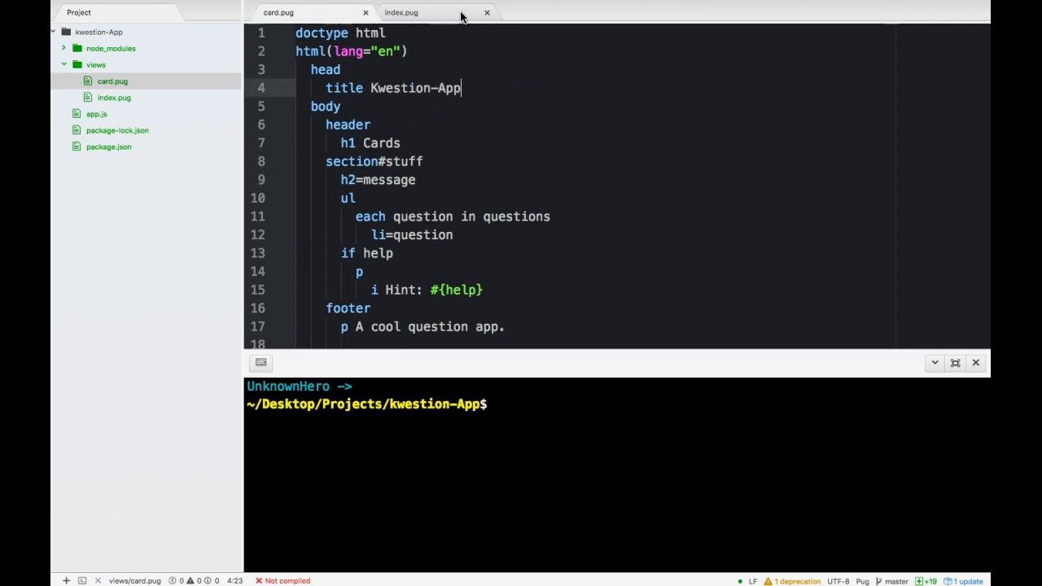
left_click(400, 13)
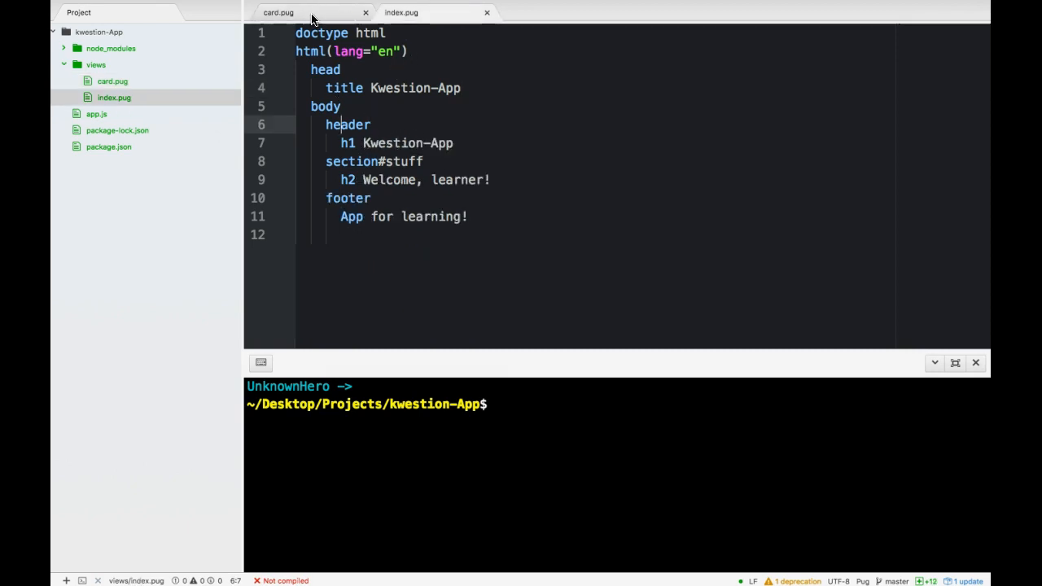
left_click(278, 12)
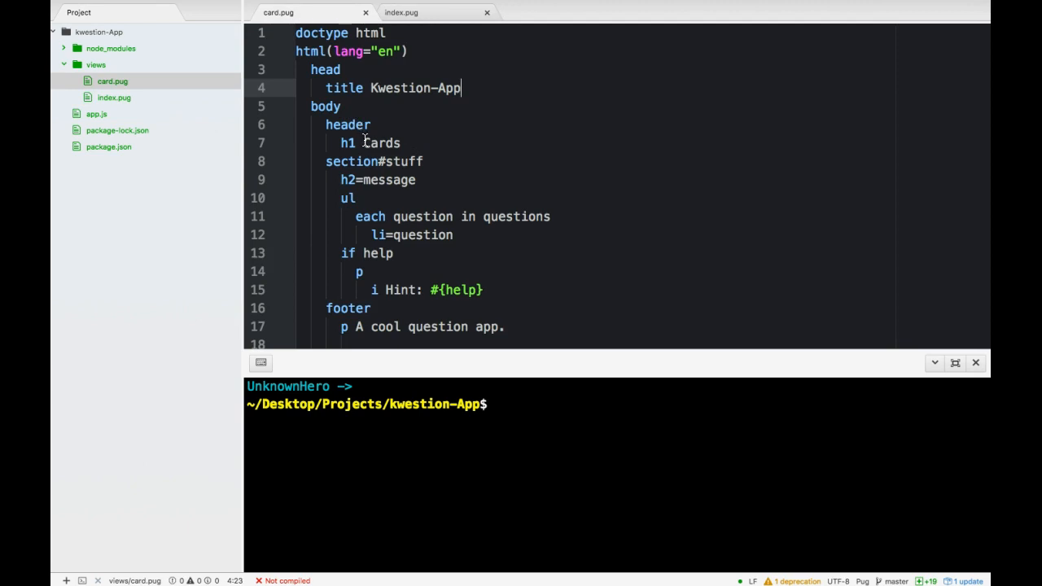
type("Kw")
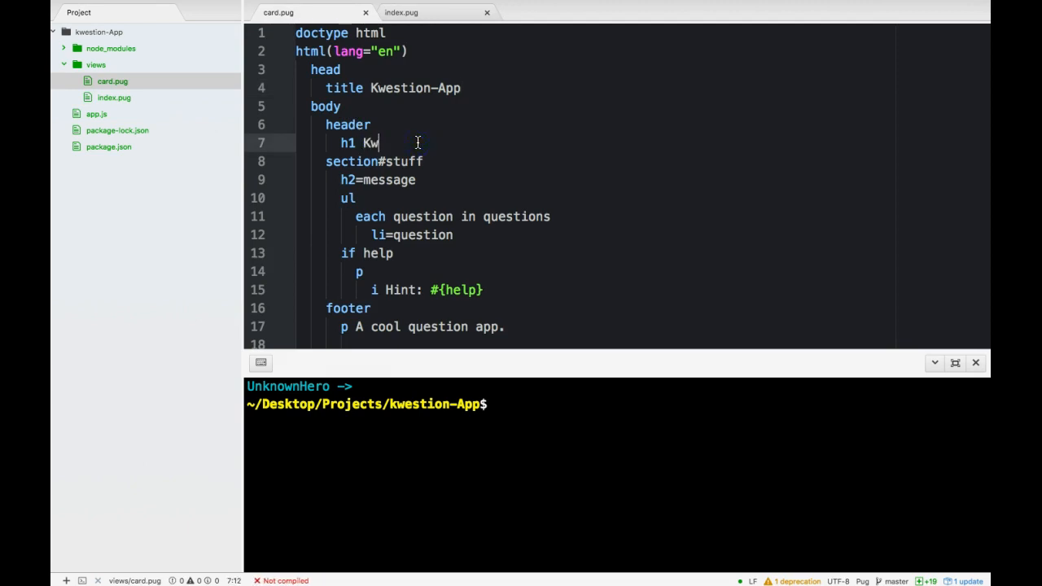
type("estion-App")
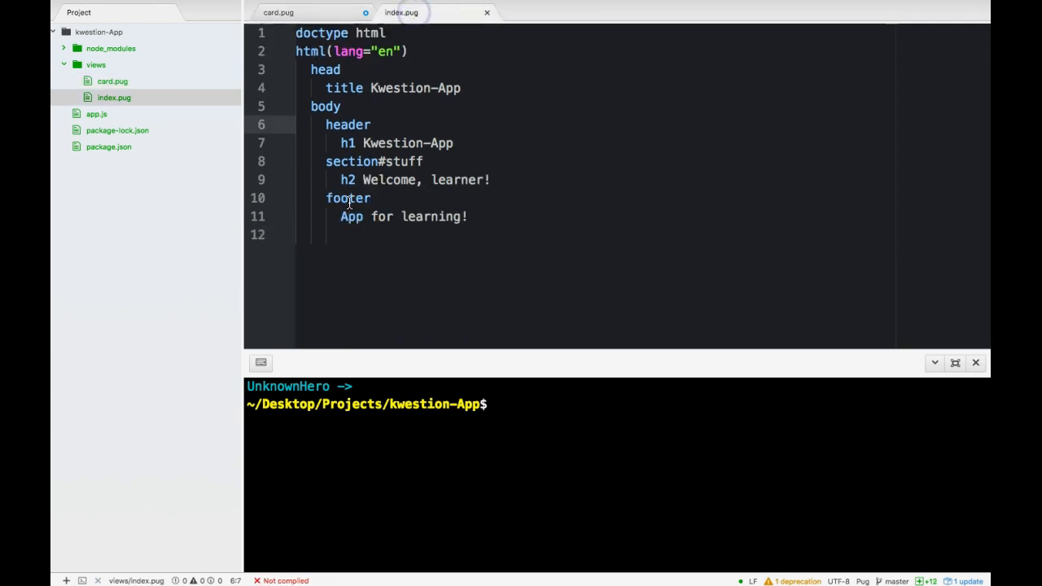
Replace index.pug's footer line with 'p A cool question app.'.
type("p  A cool question app.")
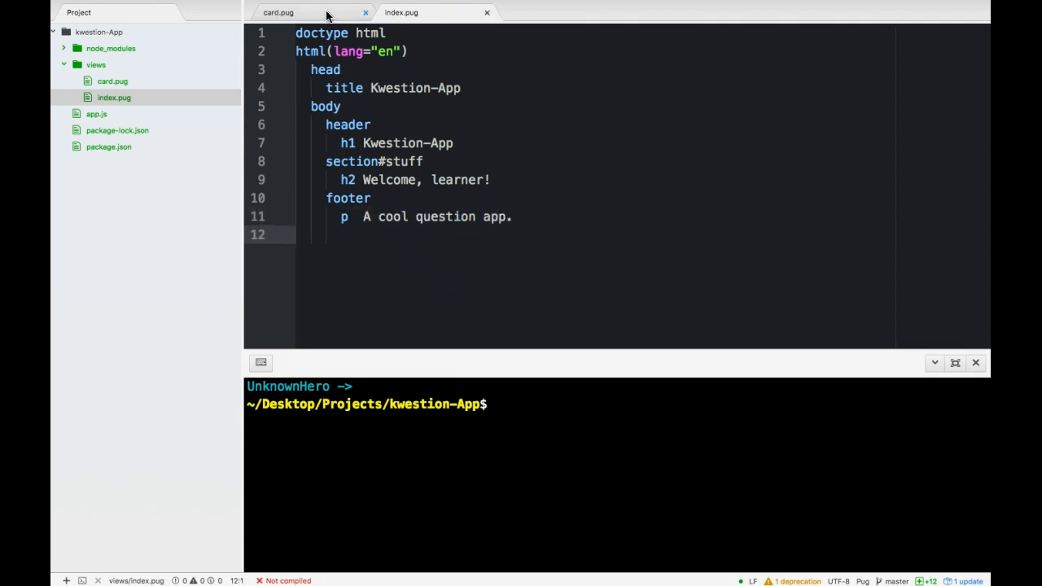
left_click(278, 12)
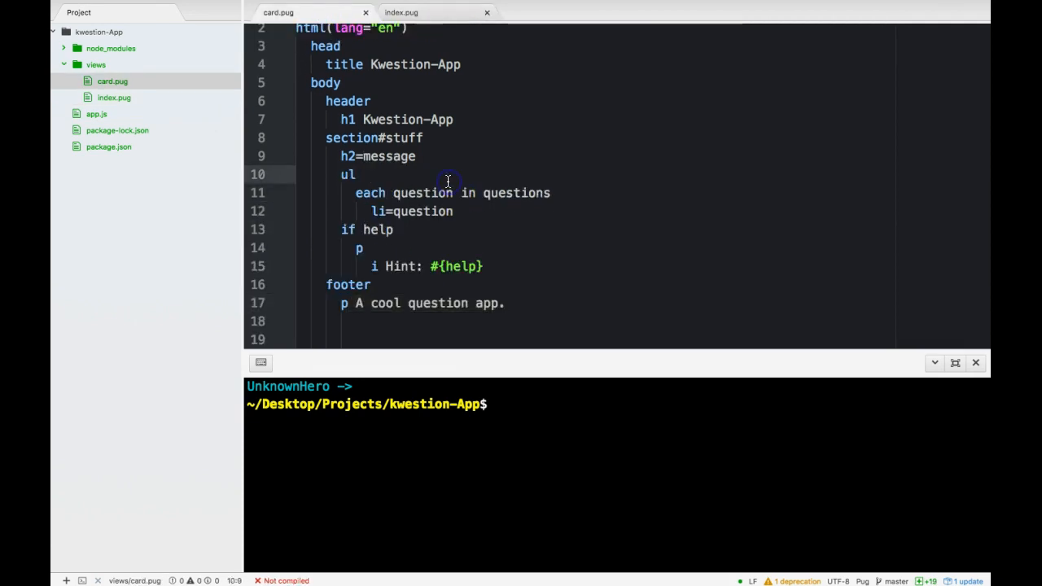
mouse_move(364, 100)
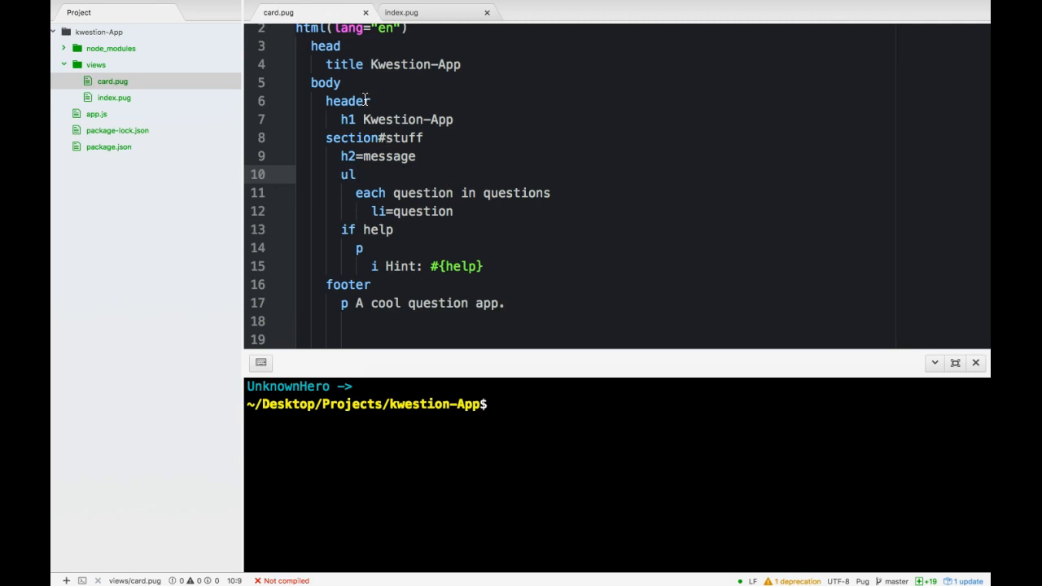
mouse_move(283, 23)
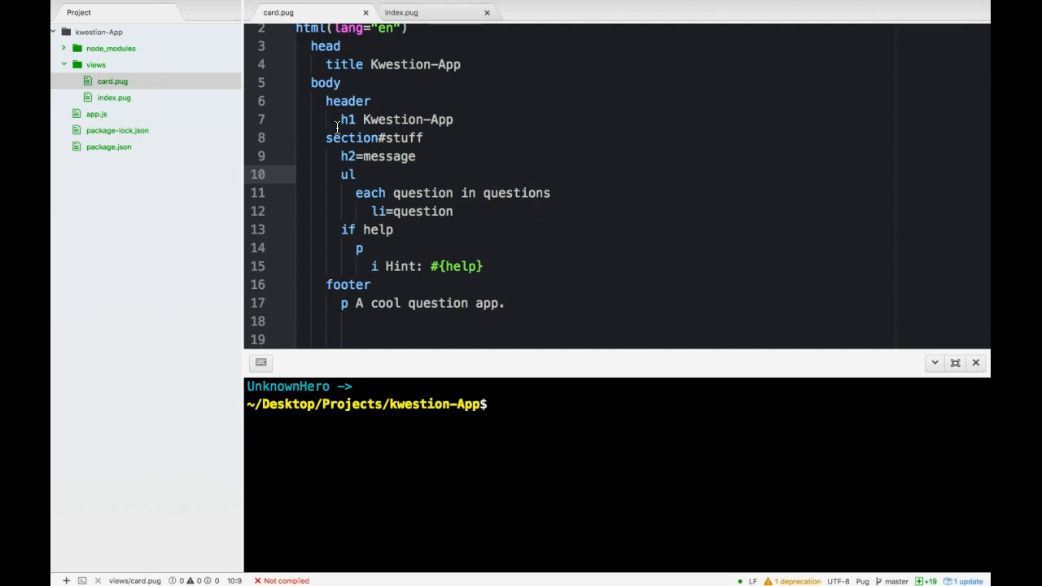
left_click(401, 12)
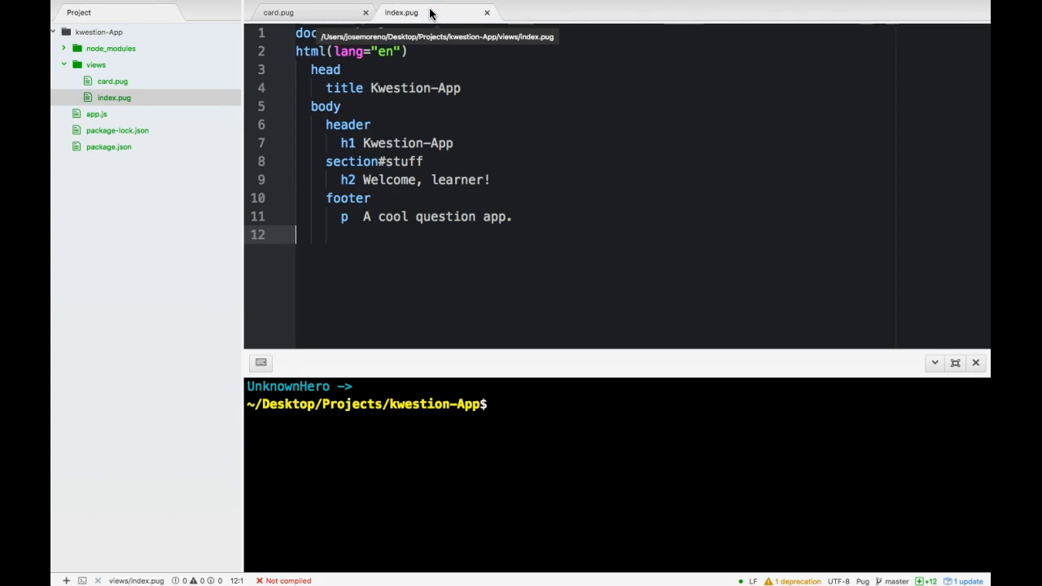
Create a new file named layout.pug inside the views folder.
right_click(96, 64)
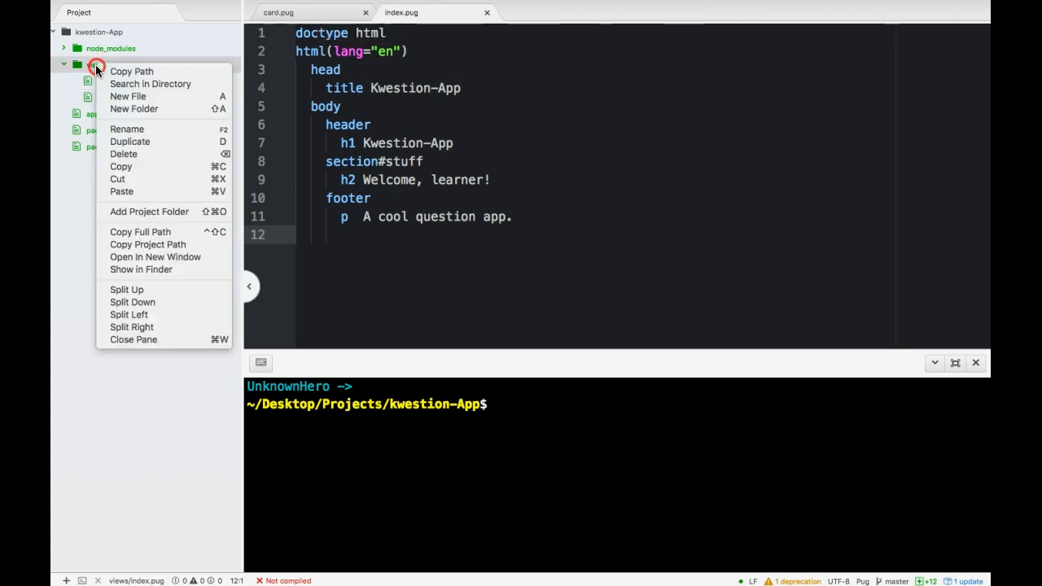
left_click(128, 96)
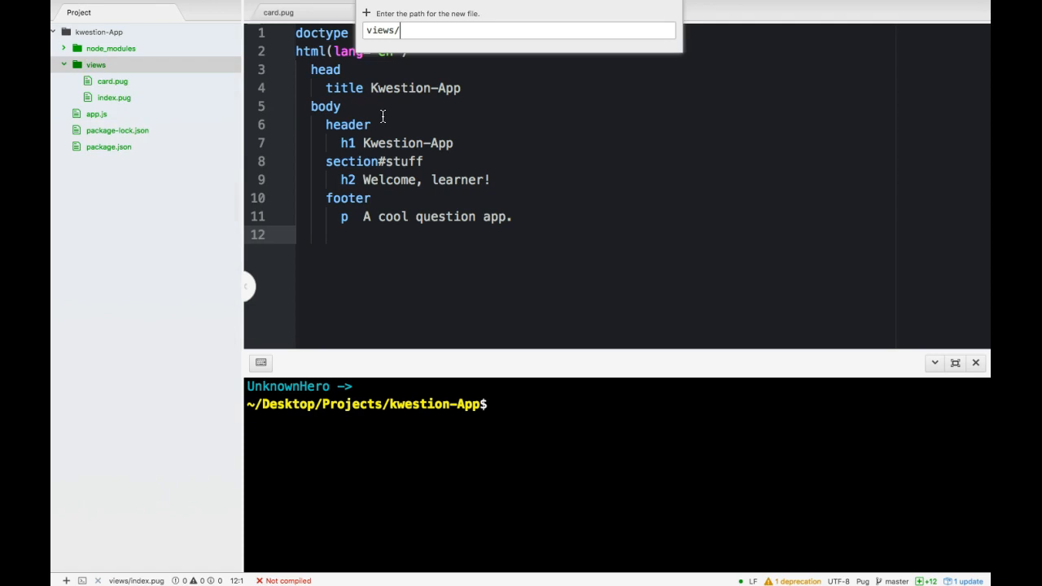
type("layout.p")
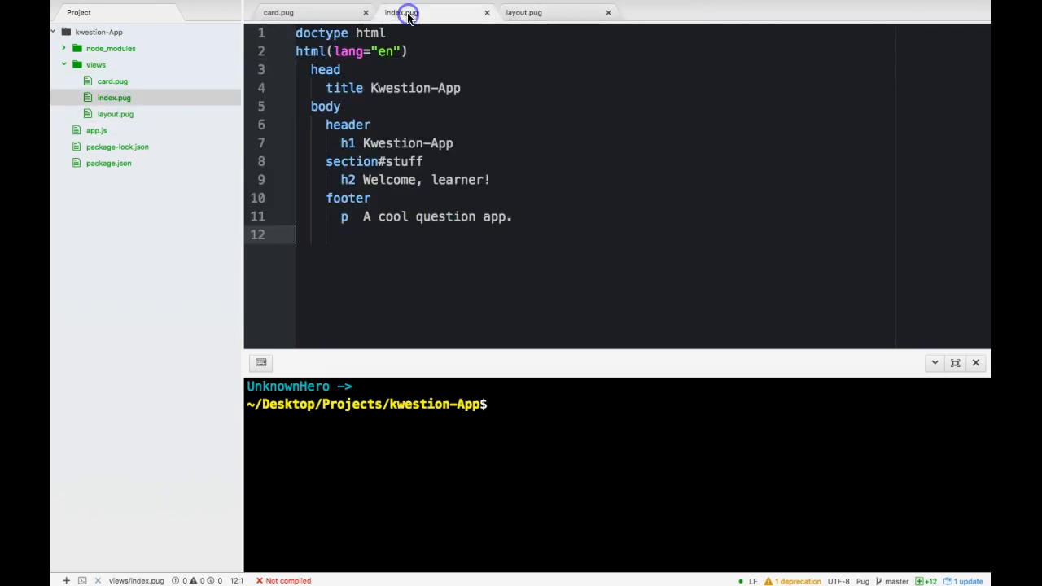
Cut doctype, html, head, body, header and footer from index.pug into layout.pug.
left_click(409, 143)
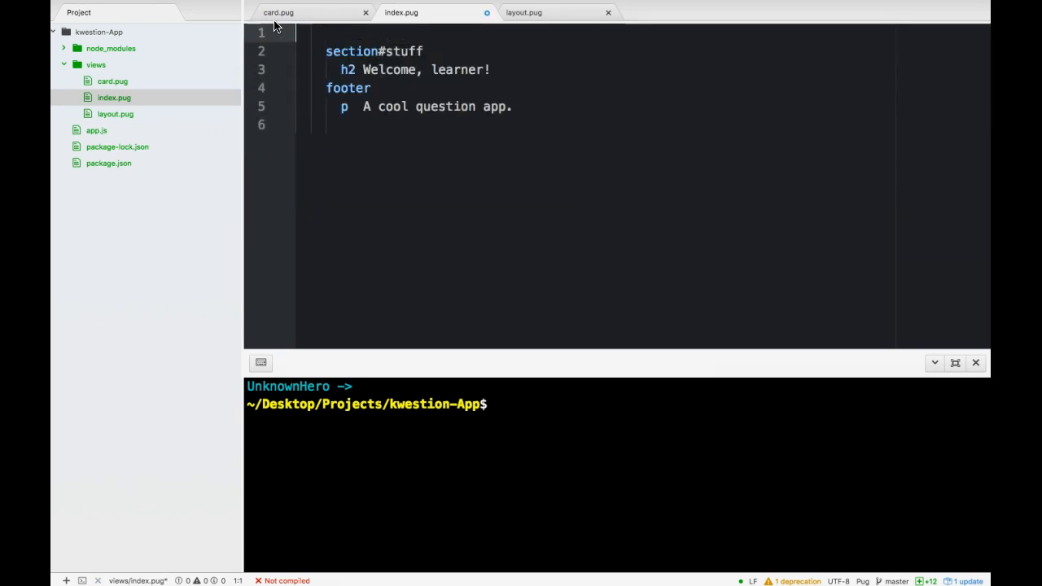
left_click(524, 12)
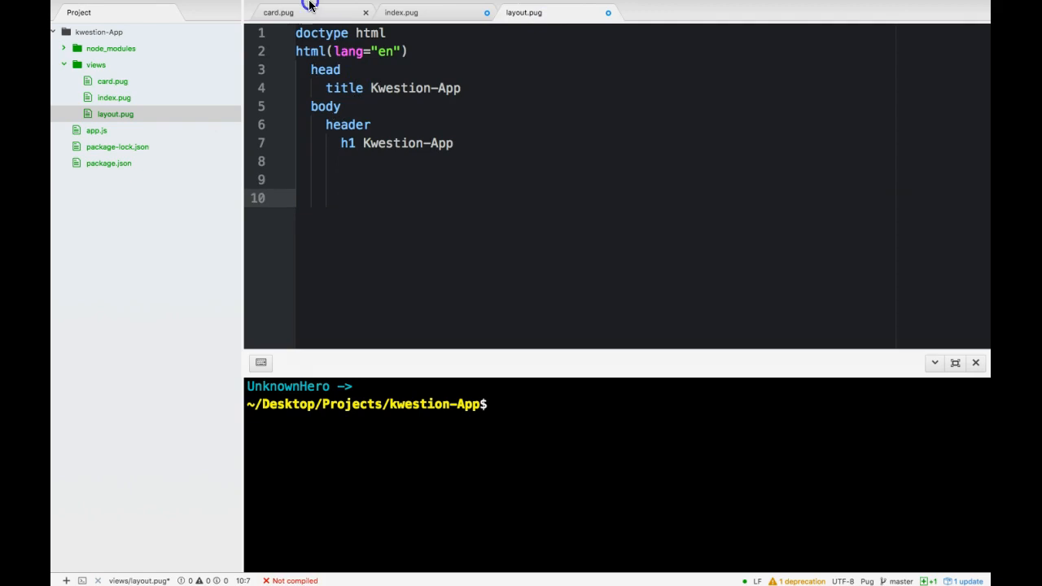
left_click(278, 12)
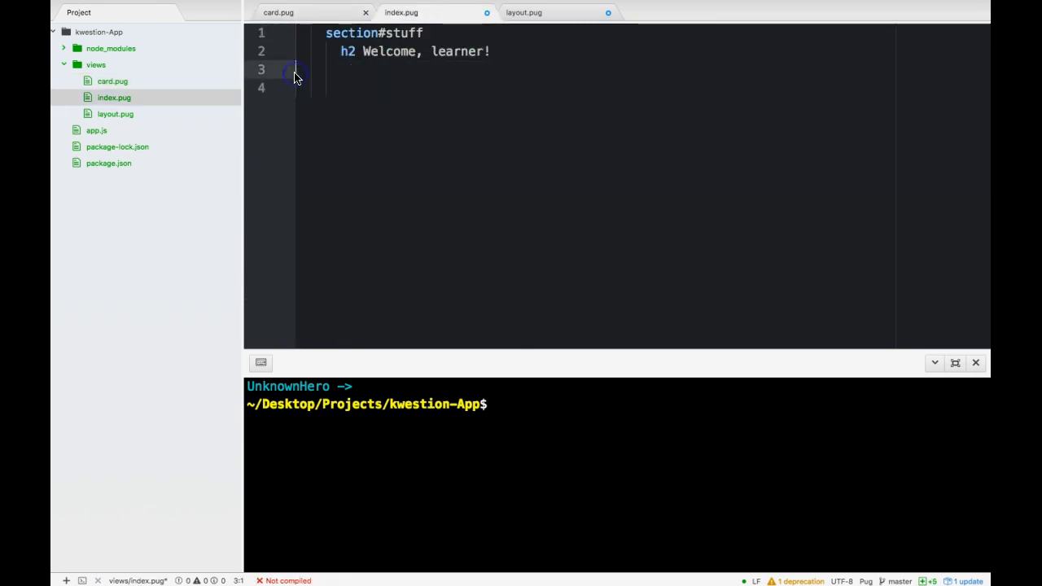
left_click(523, 12)
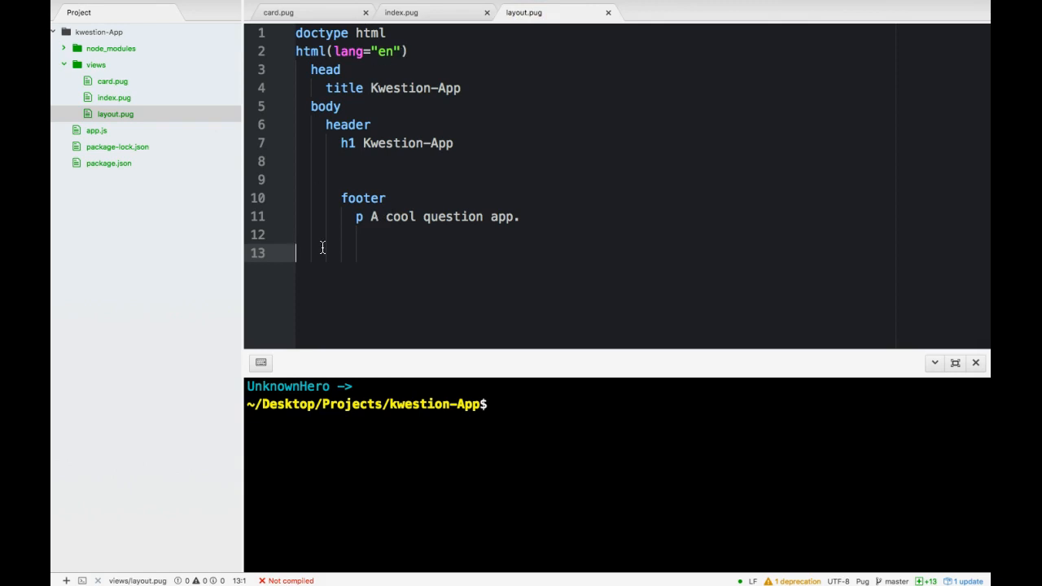
mouse_move(395, 98)
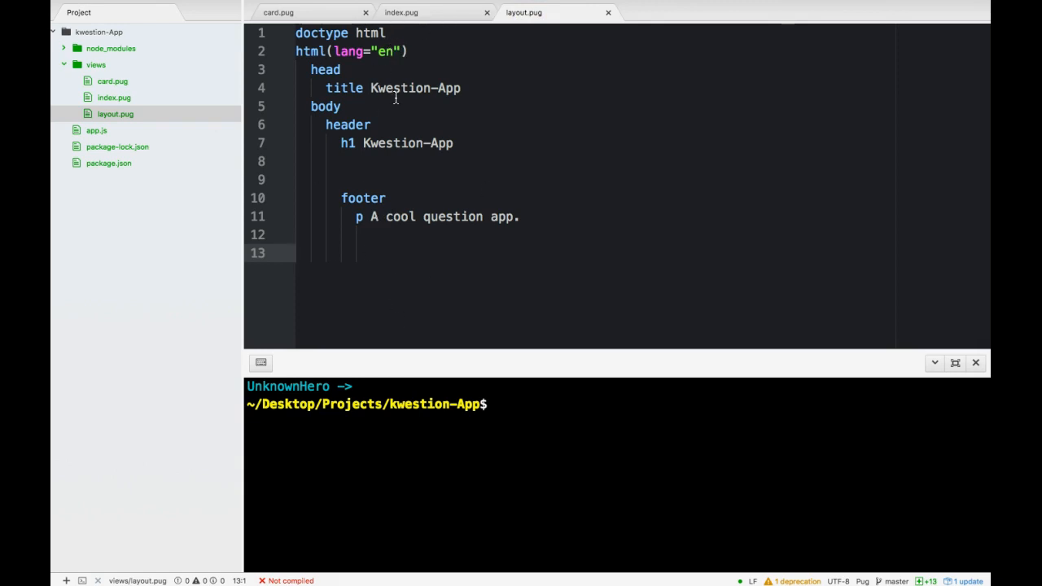
left_click(400, 13)
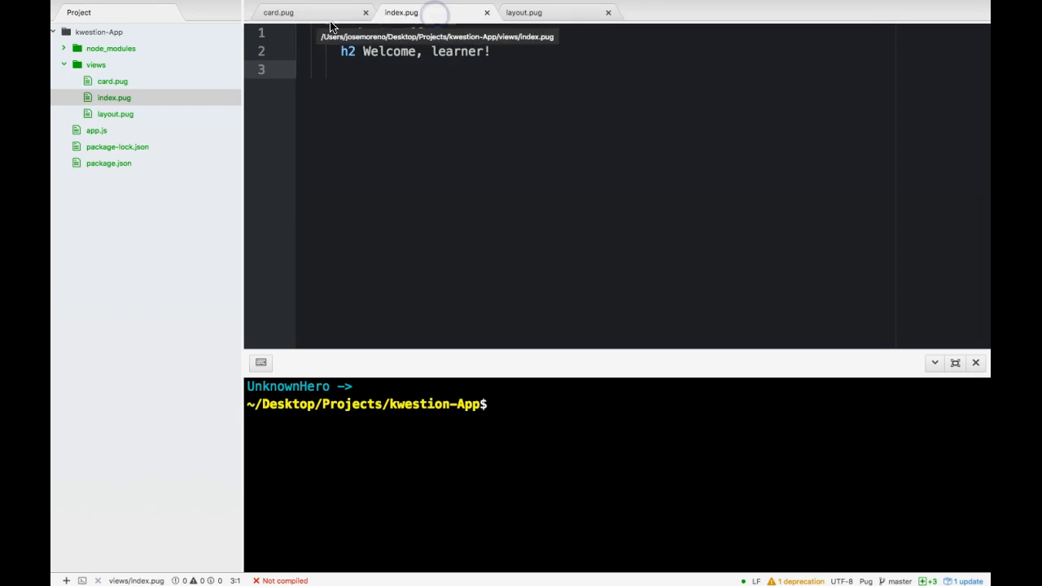
Add 'extends layout.pug' to index.pug and an 'extends layout' line to card.pug.
type("section#stuff")
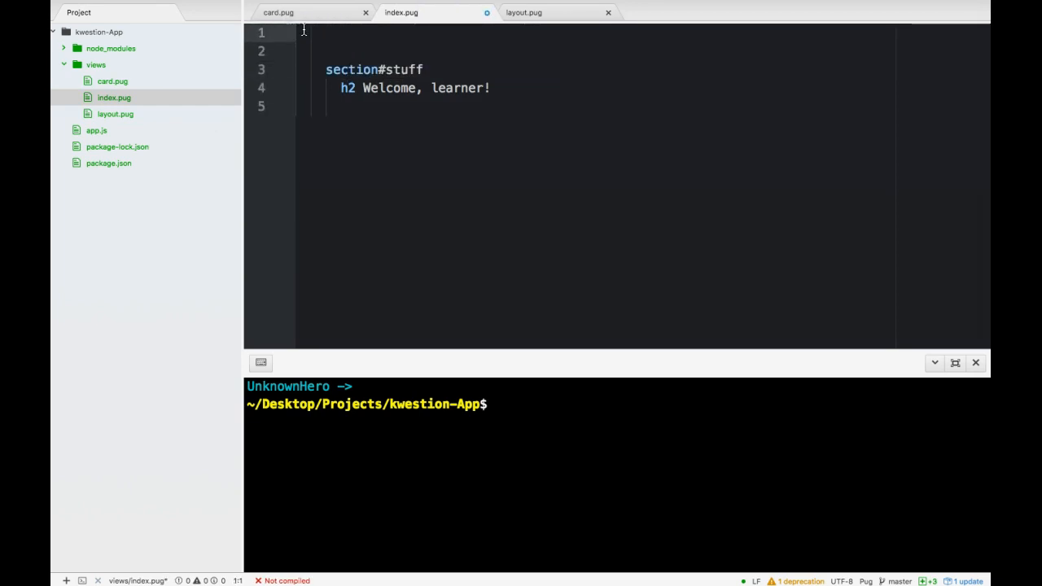
type("extends")
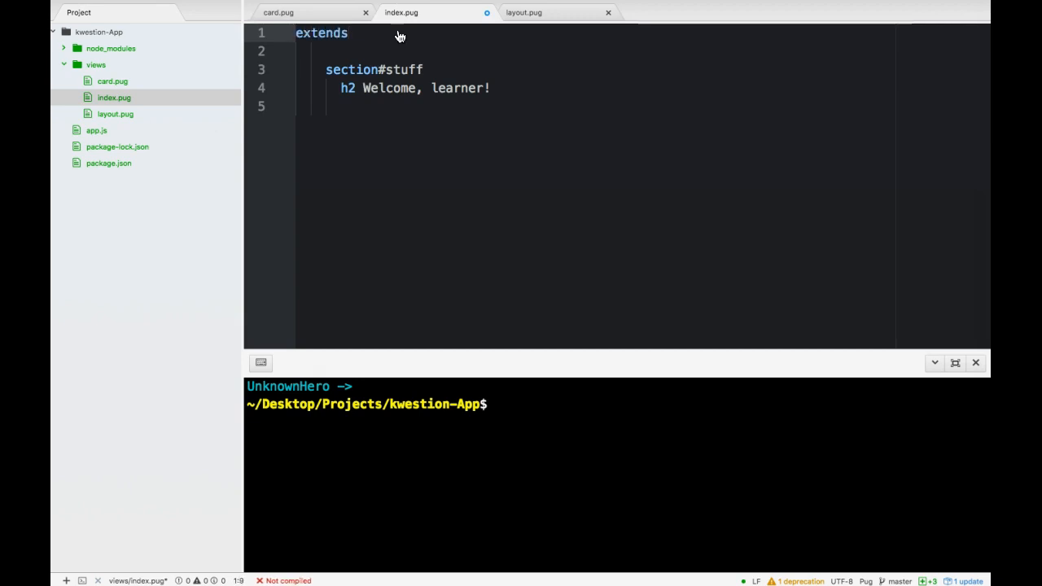
type("layout.pug")
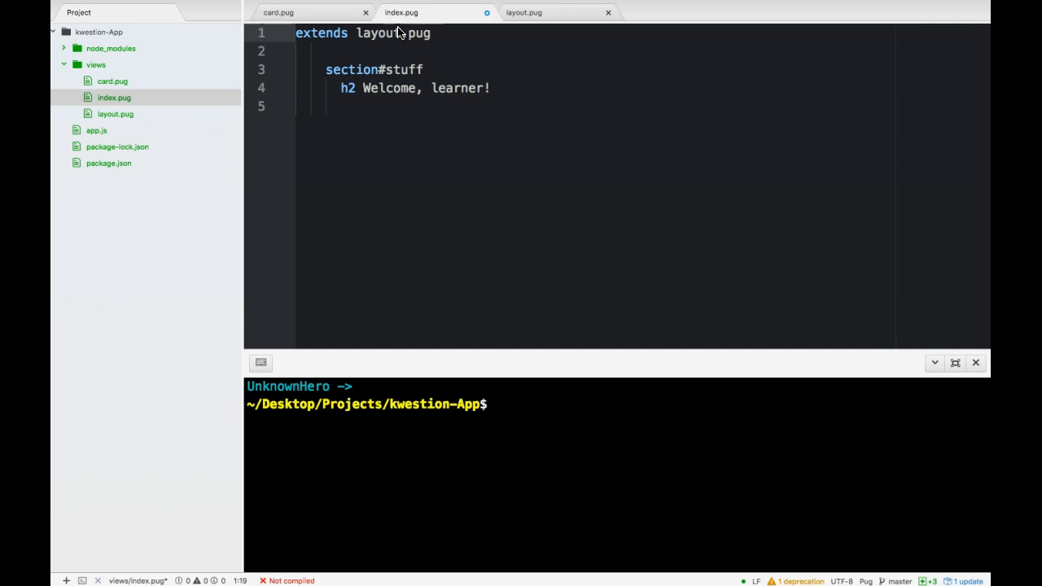
left_click(279, 13)
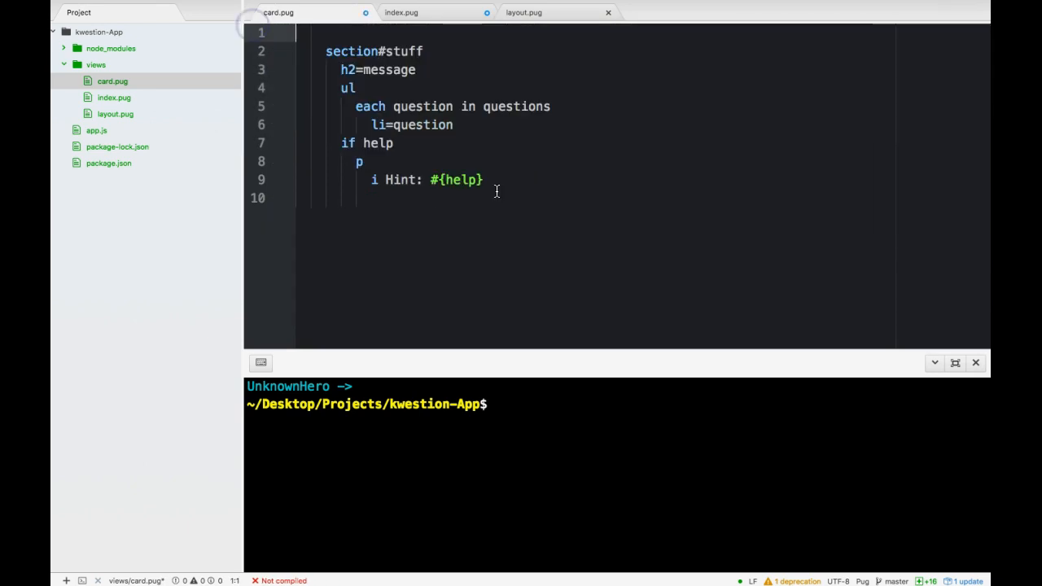
type("extends")
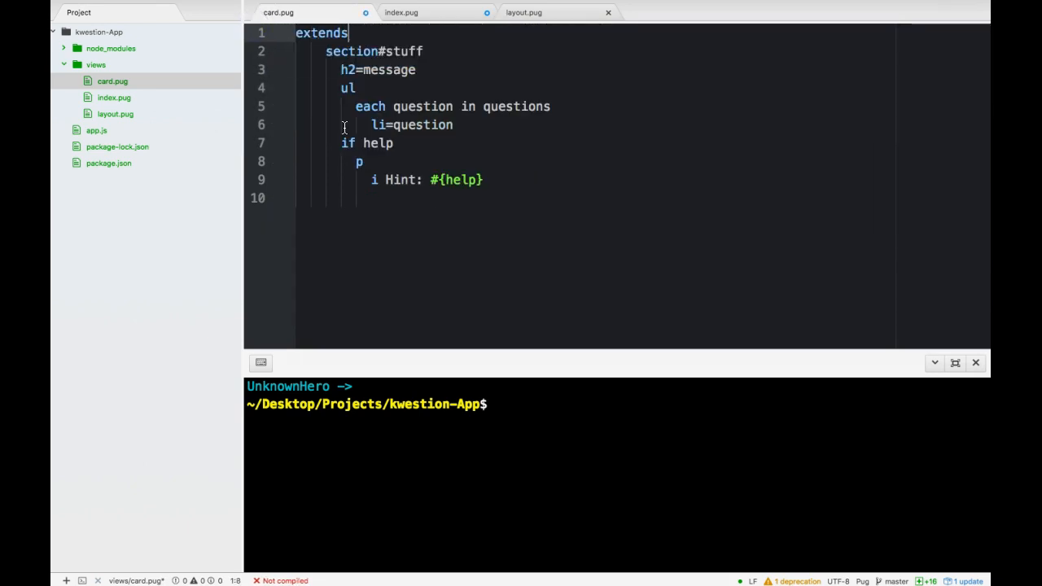
type("layout.o")
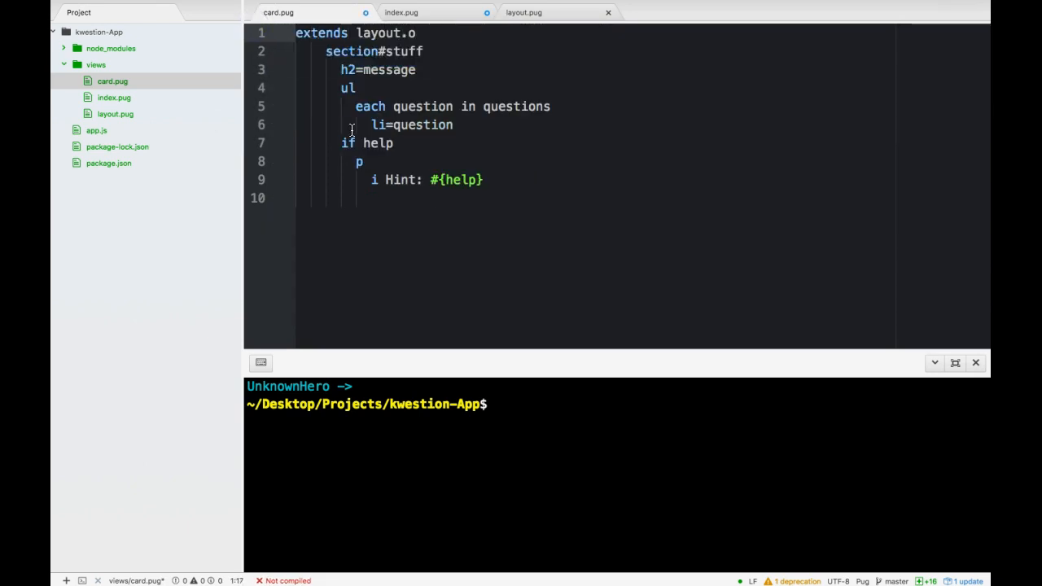
left_click(399, 12)
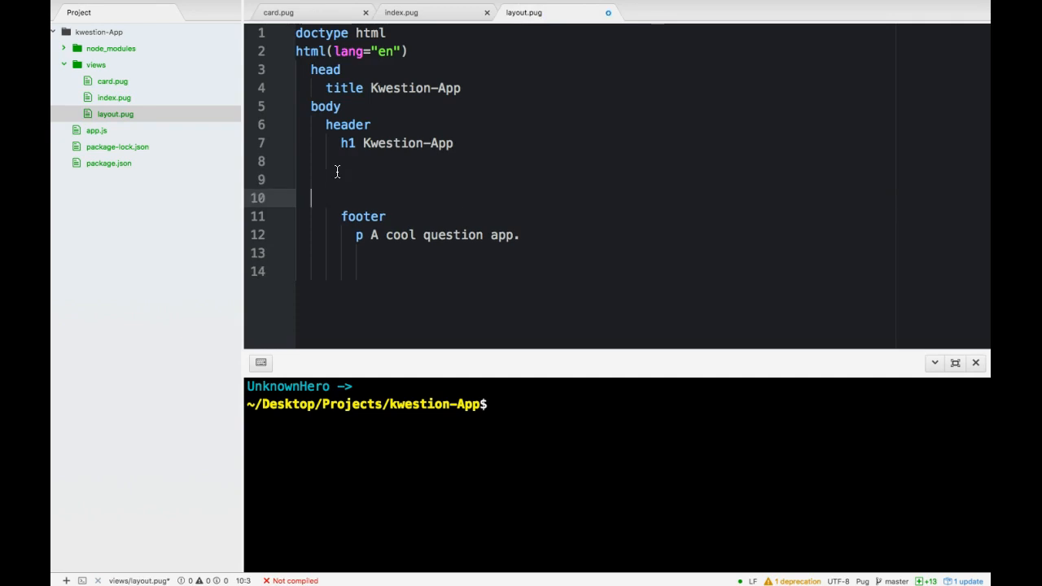
Type 'block content' between the header and footer in layout.pug.
type("block contn")
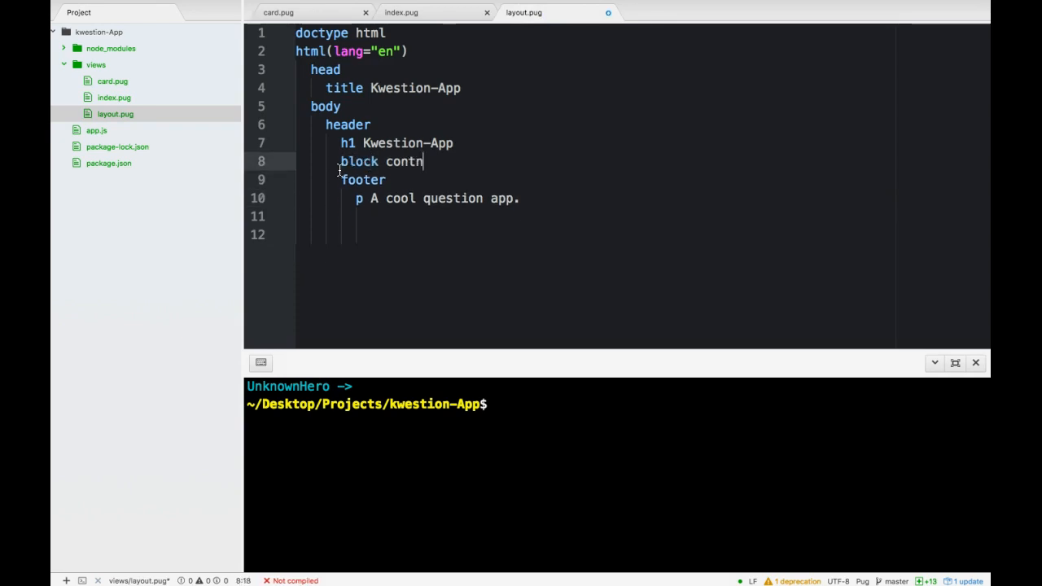
type("ent")
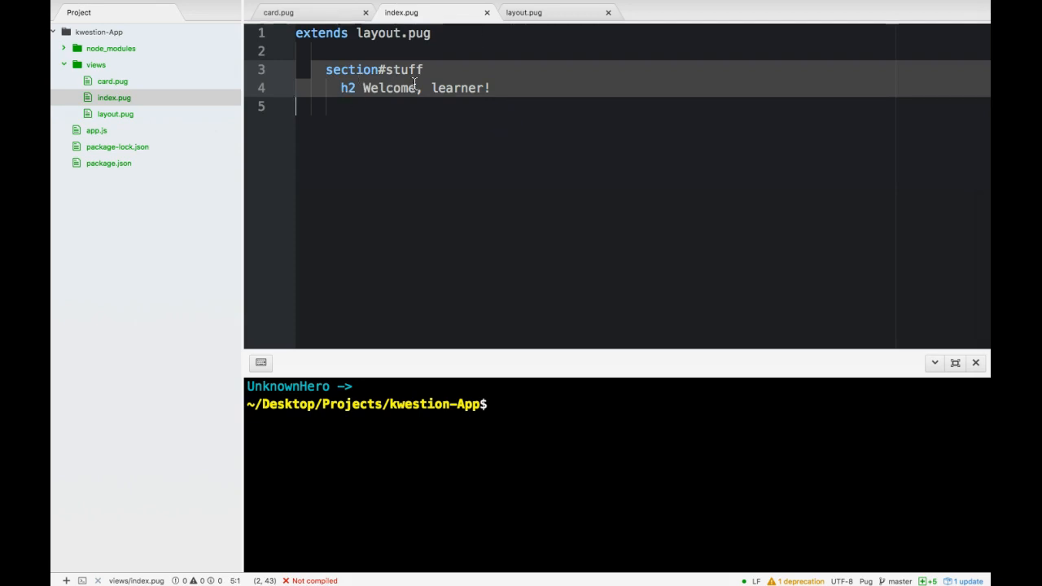
left_click(523, 12)
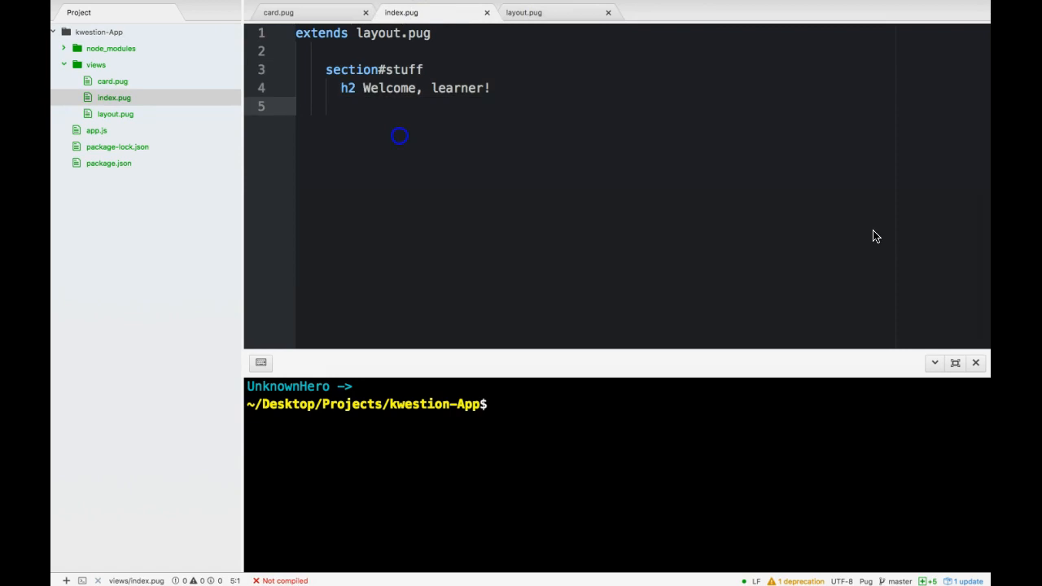
Add 'block content' below the extends line to wrap the stuff section.
left_click(299, 51)
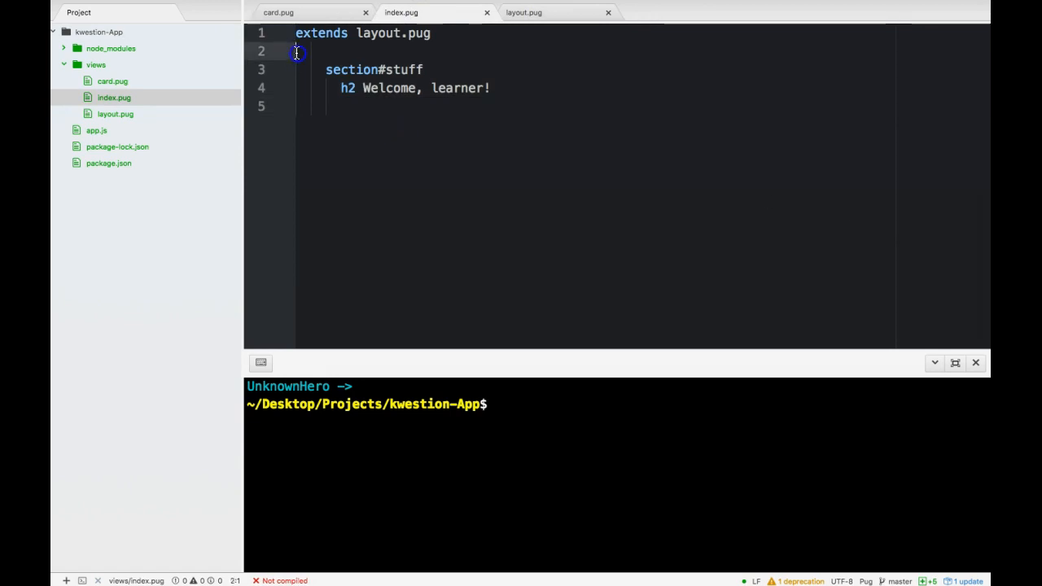
type("block content")
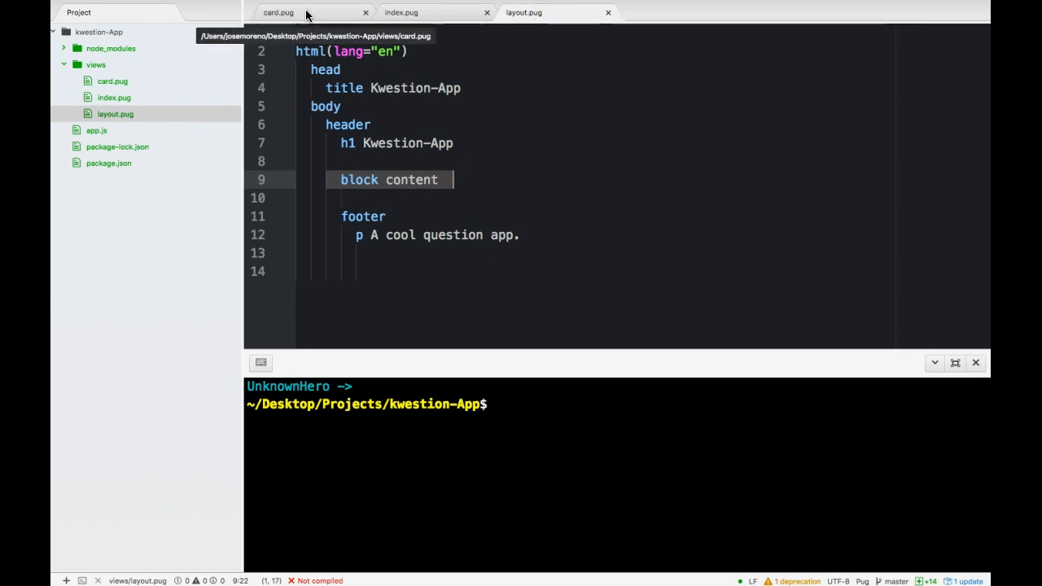
left_click(278, 13)
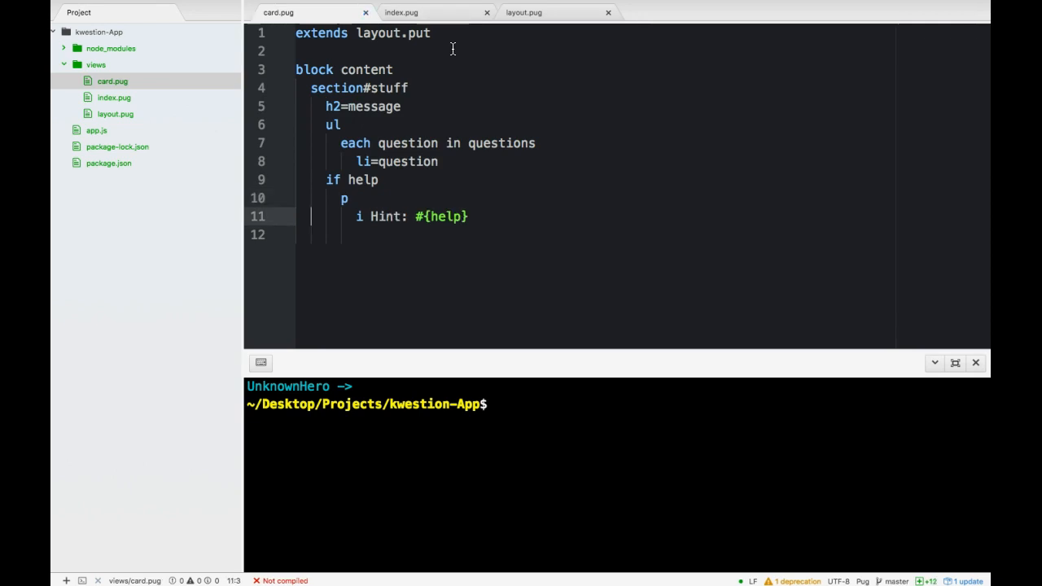
left_click(523, 12)
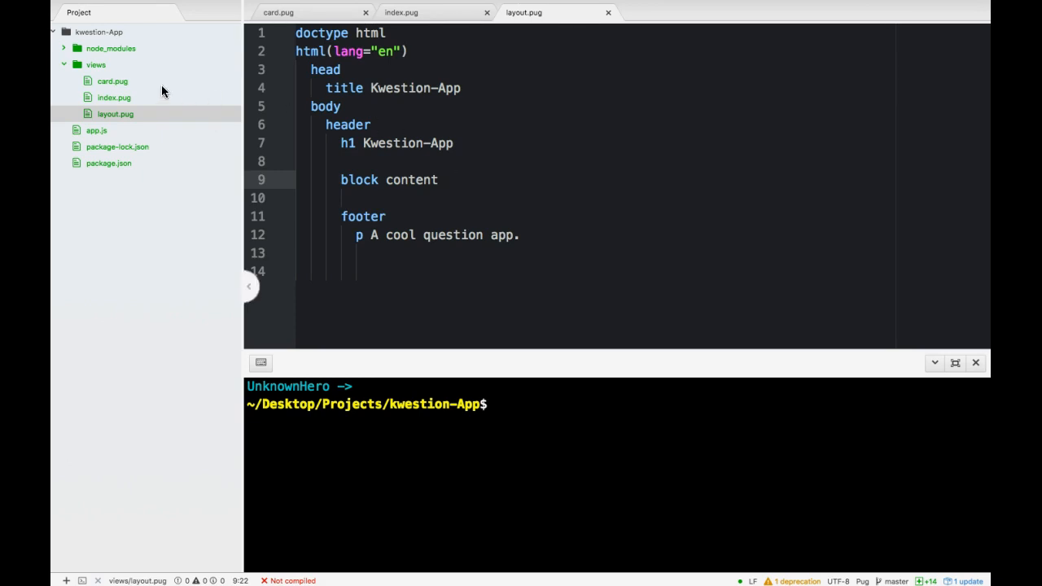
Create an includes subfolder inside views using the tree's New Folder command.
right_click(95, 65)
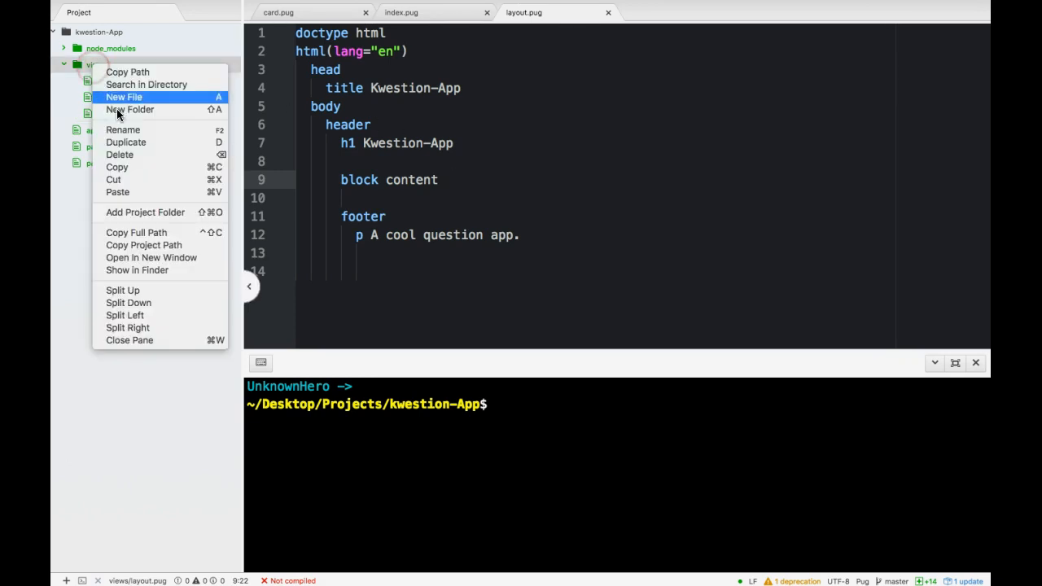
mouse_move(137, 154)
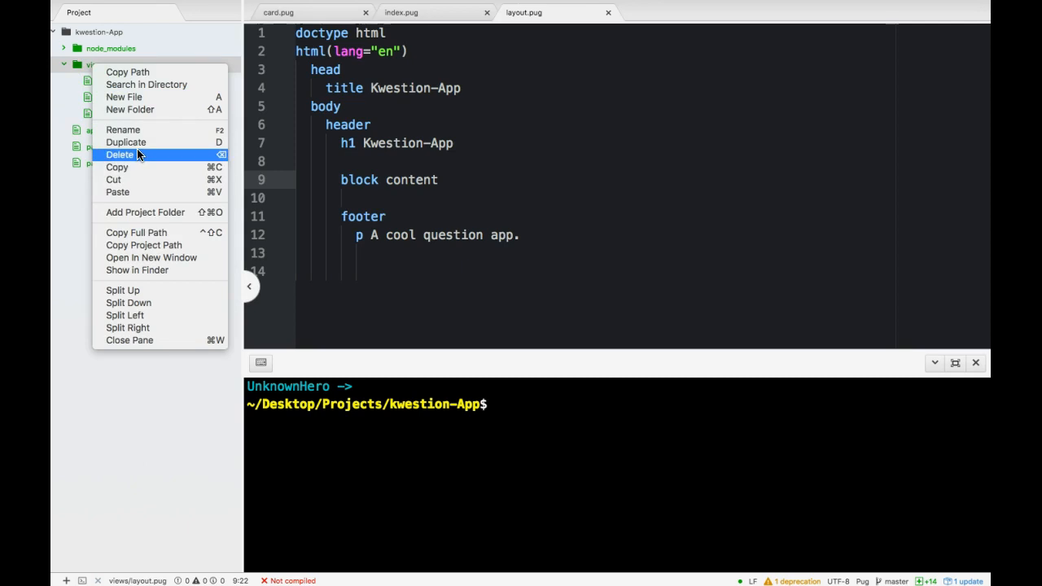
mouse_move(130, 109)
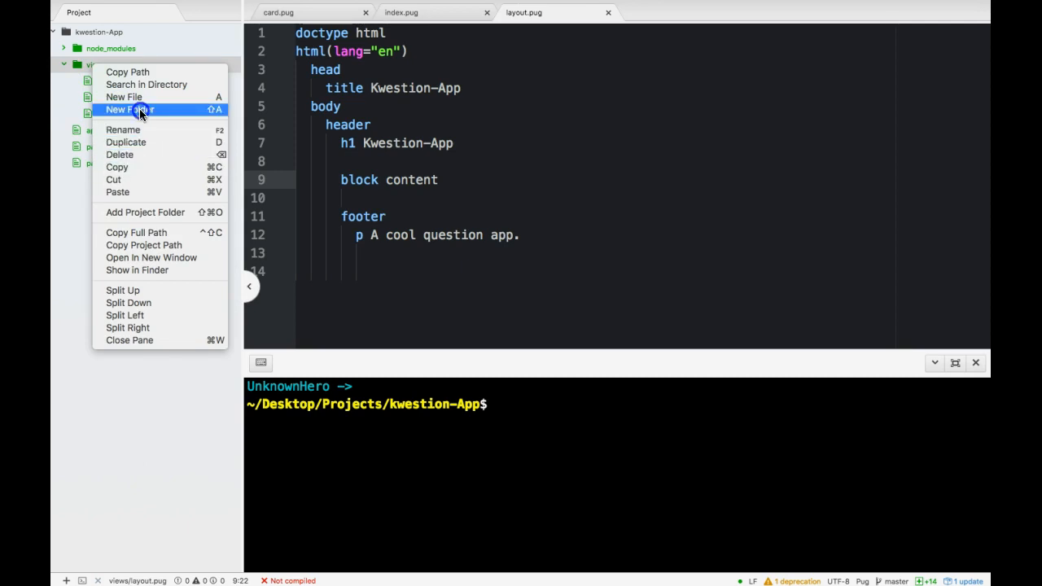
left_click(130, 110)
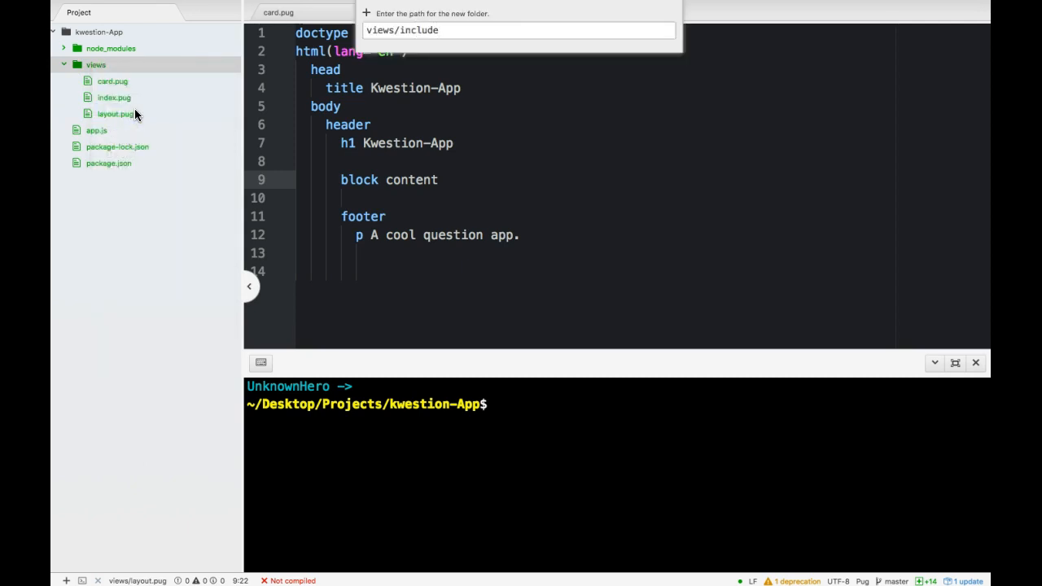
type("s")
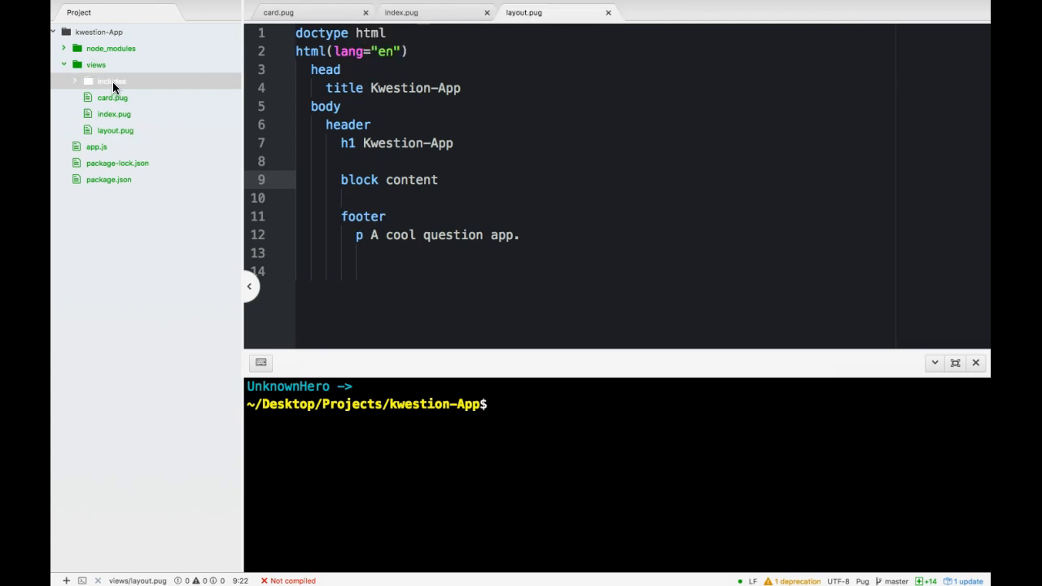
Add header.pug and footer.pug to includes, moving layout.pug's footer markup into footer.pug.
right_click(110, 80)
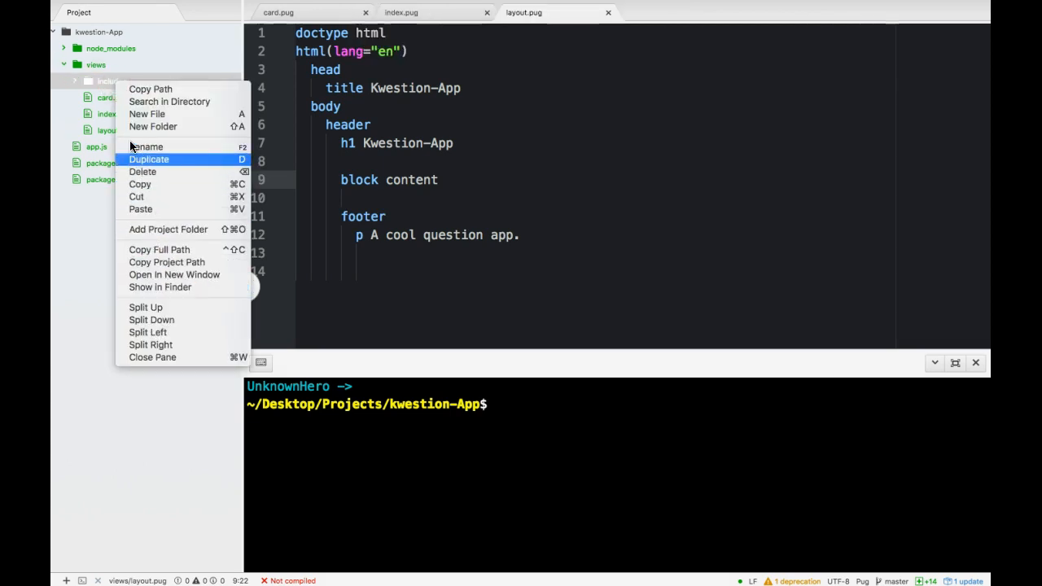
left_click(145, 114)
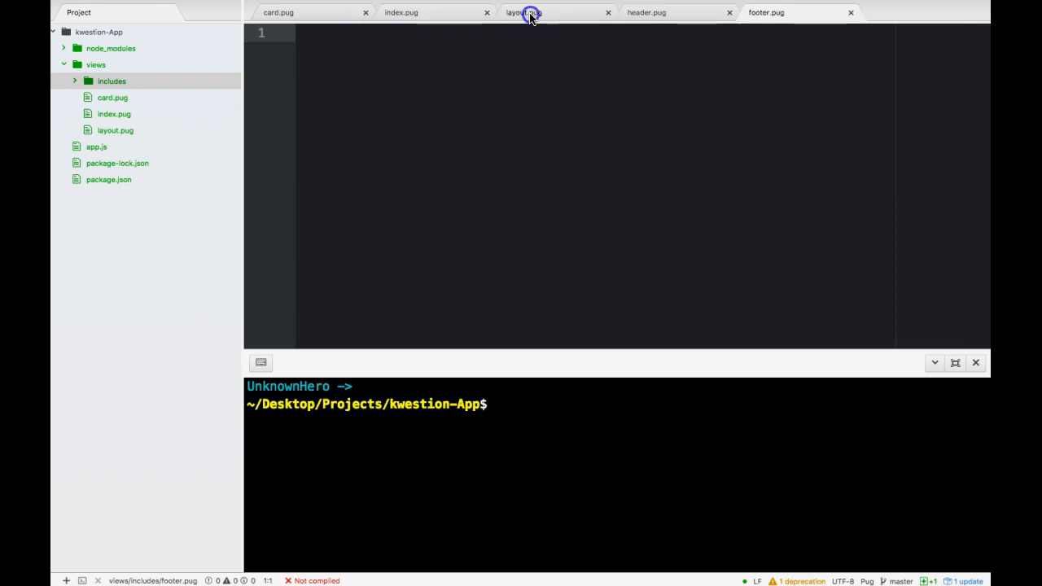
left_click(522, 12)
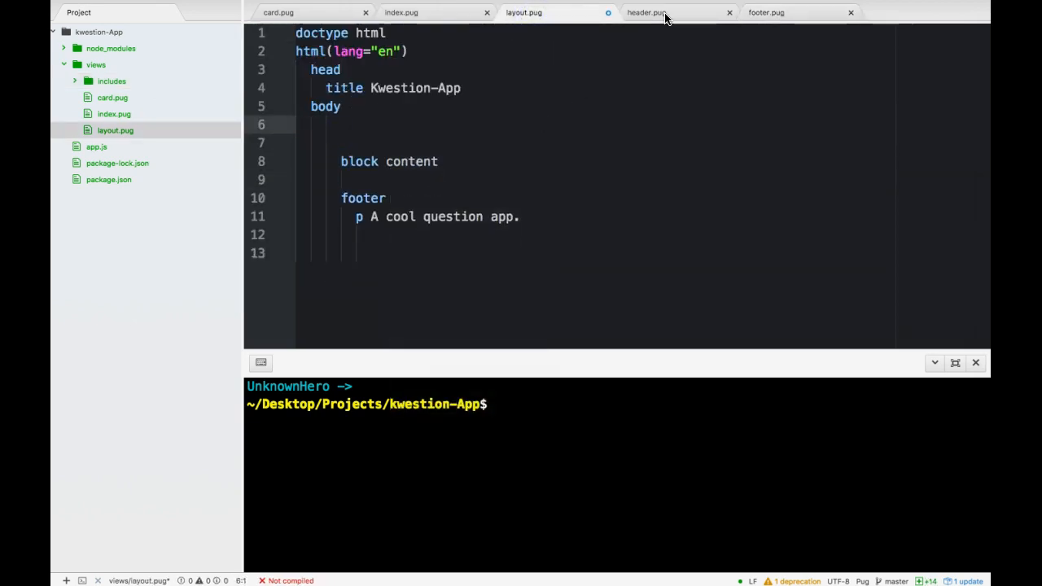
left_click(646, 12)
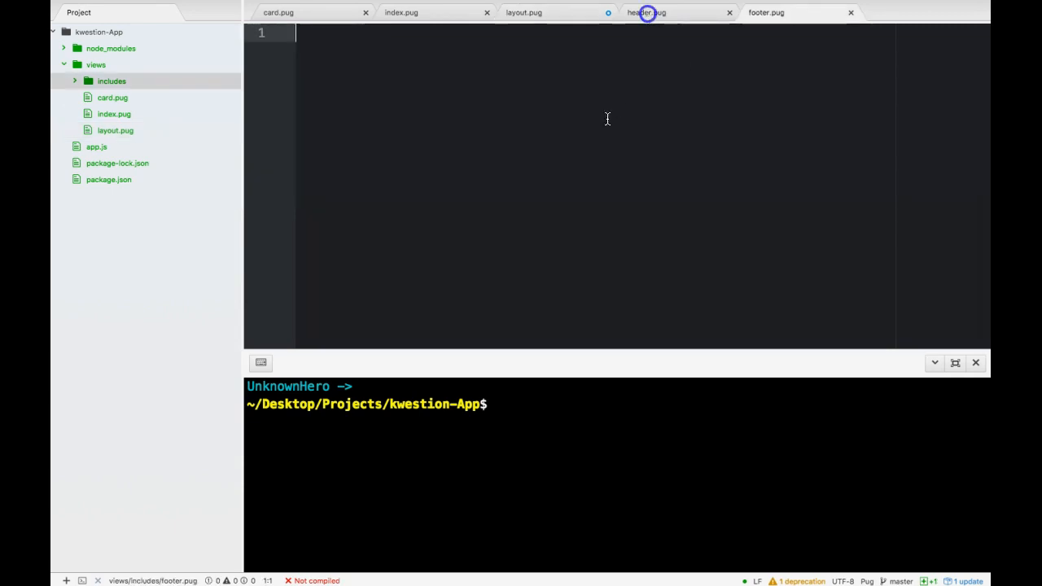
left_click(765, 12)
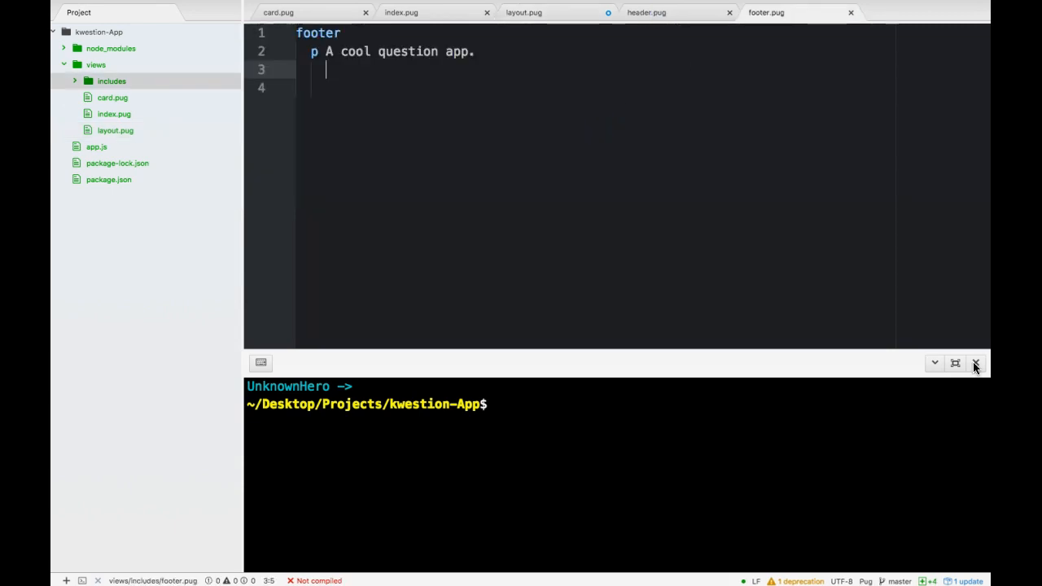
left_click(523, 12)
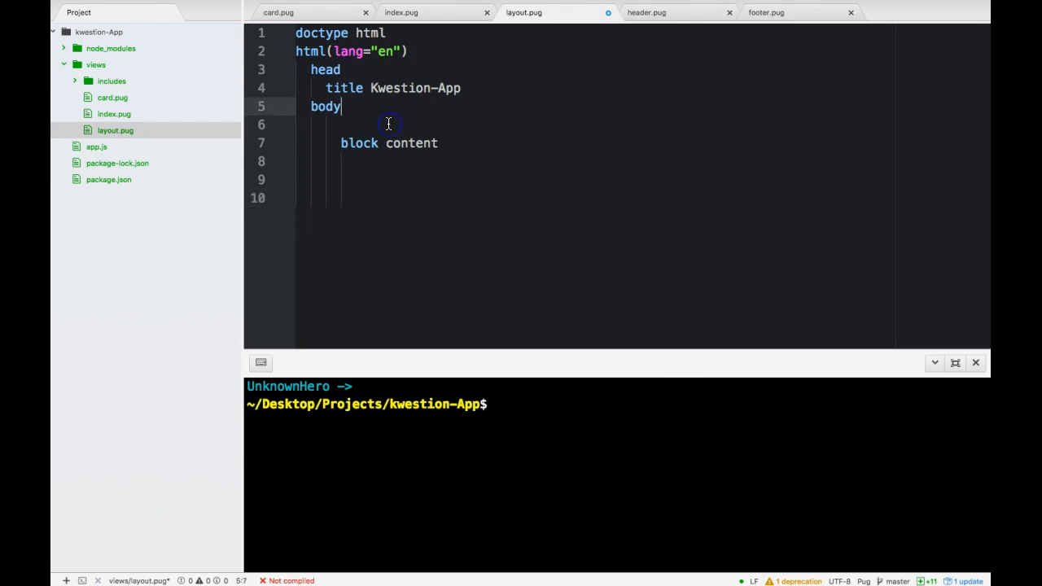
Add include lines for includes/header.pug and includes/footer.pug around block content.
key("Backspace")
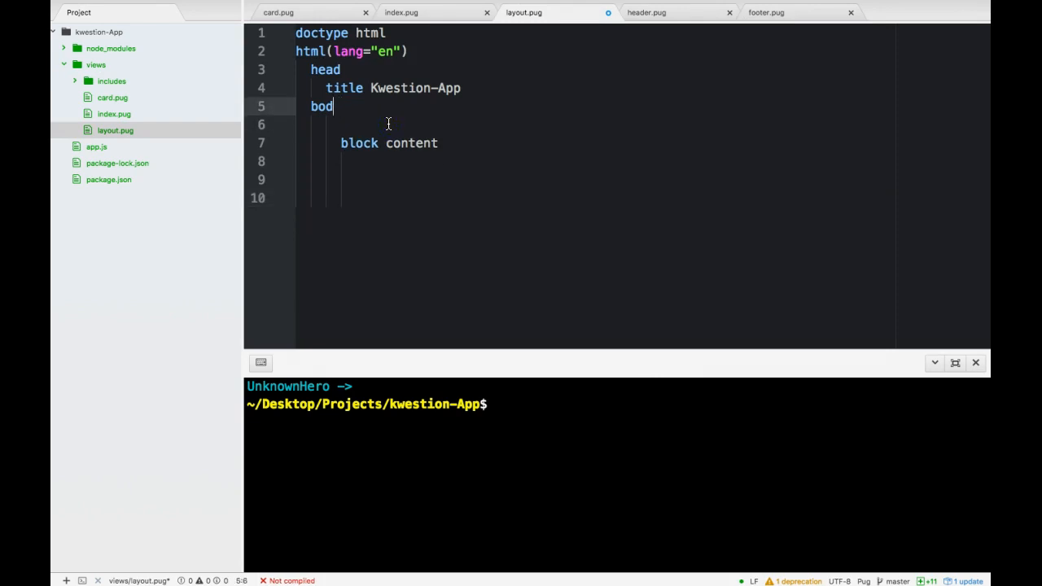
type("y")
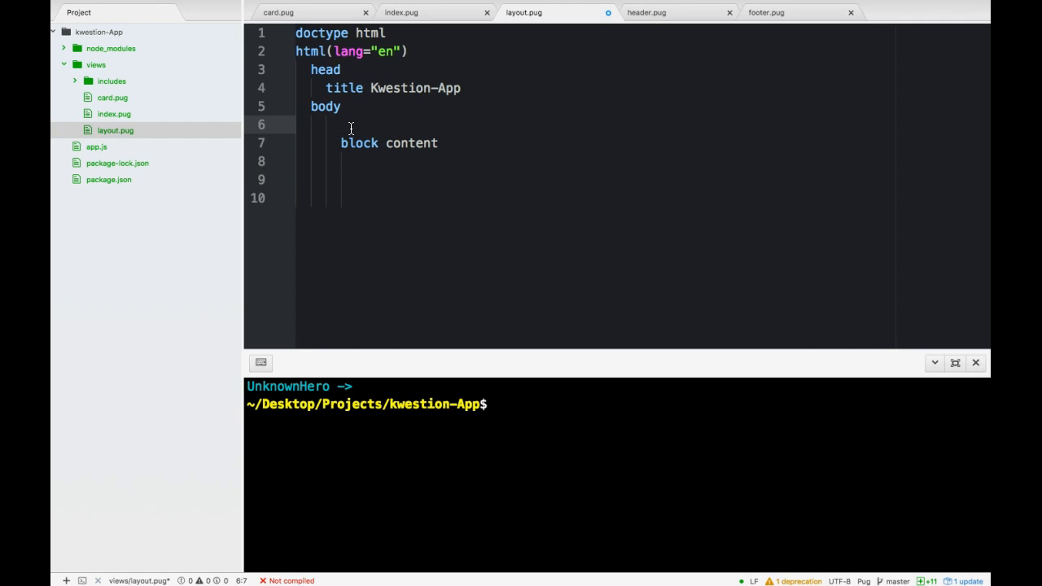
type("include includ")
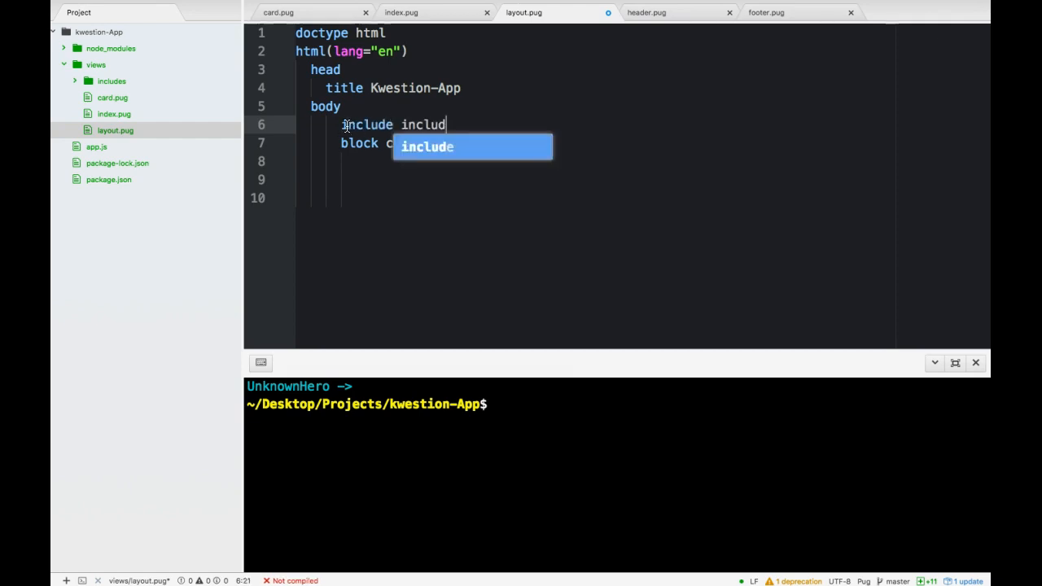
type("es/header.pug")
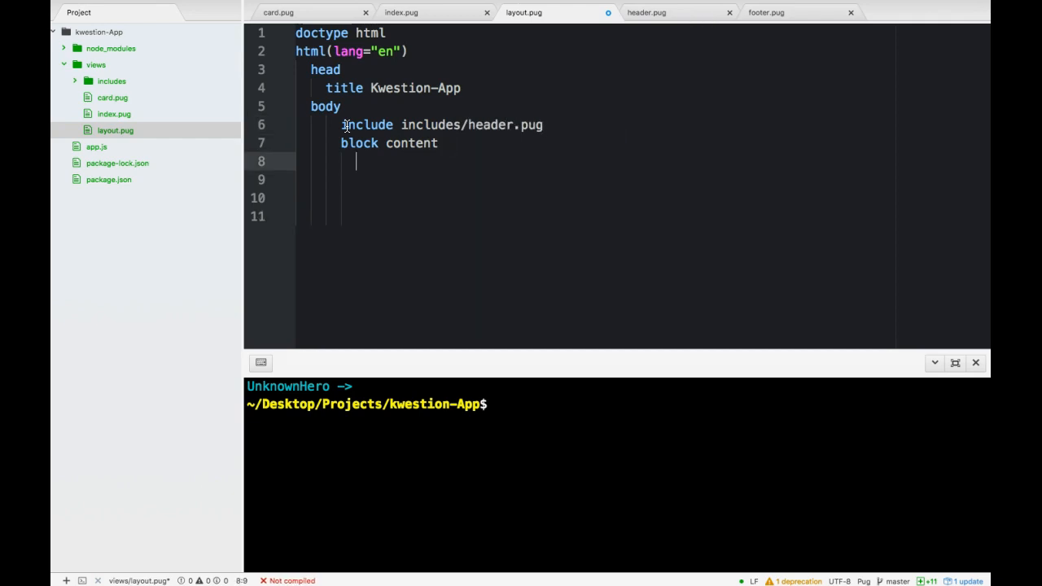
type("include includes/")
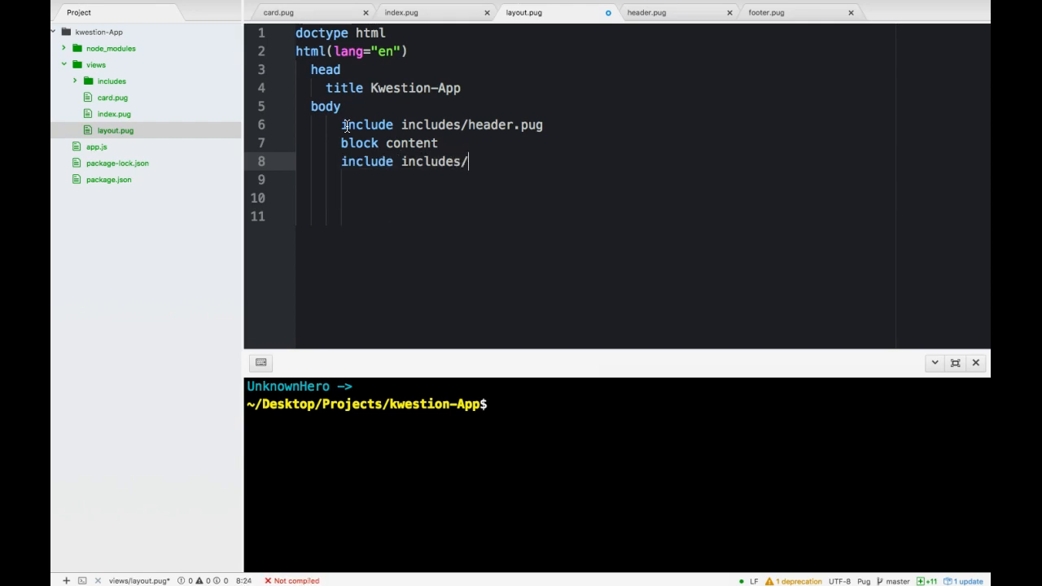
type("footer.")
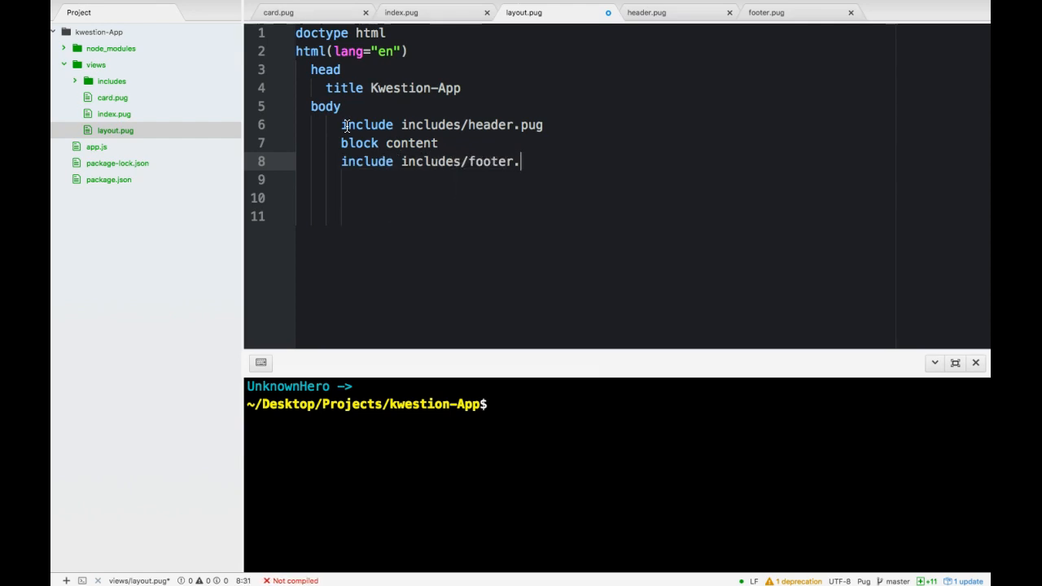
type("pug")
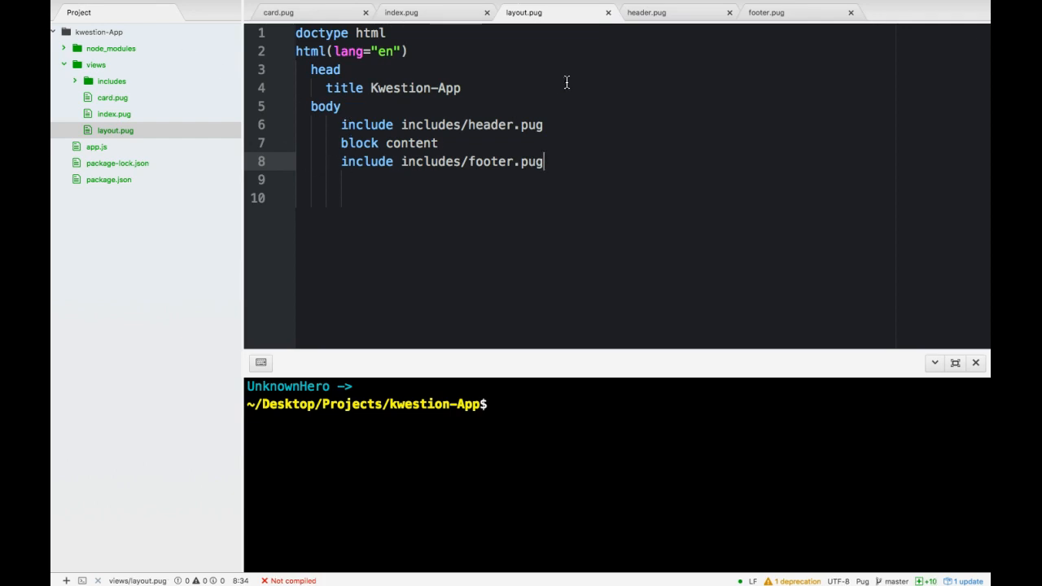
left_click(645, 13)
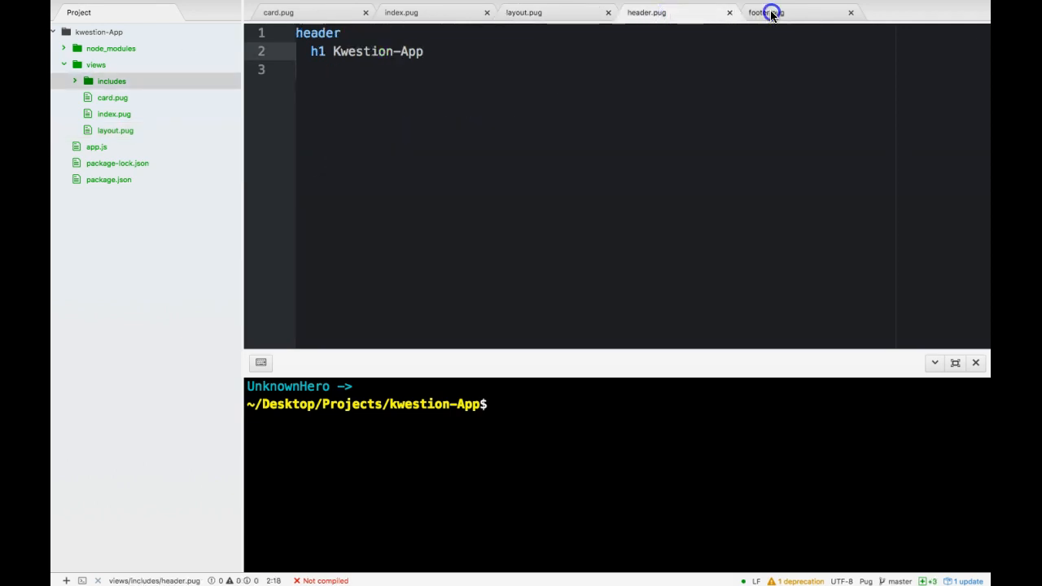
Run 'node app.js' in Atom's terminal panel.
left_click(523, 13)
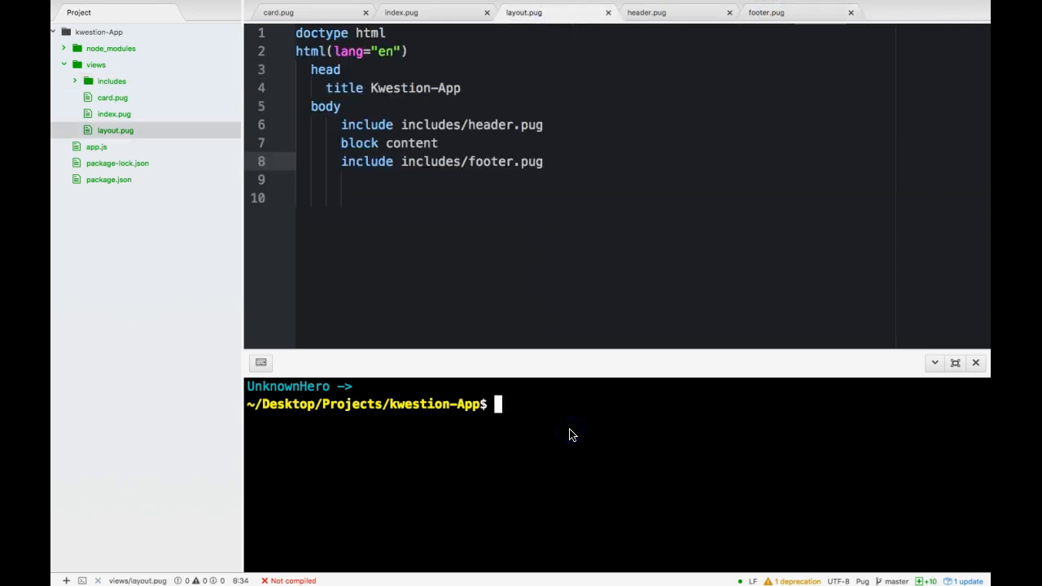
type("node")
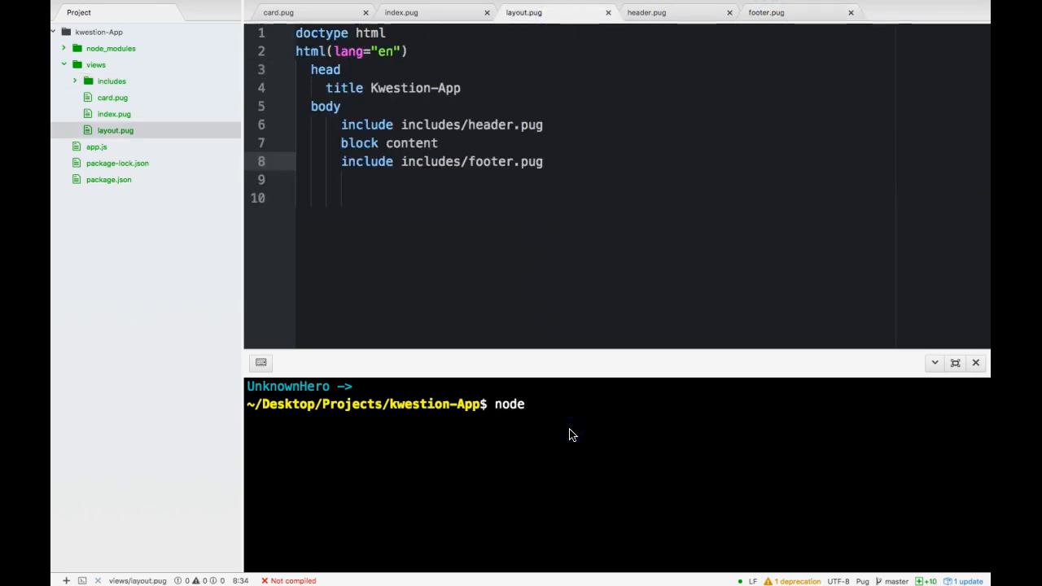
type("app.js")
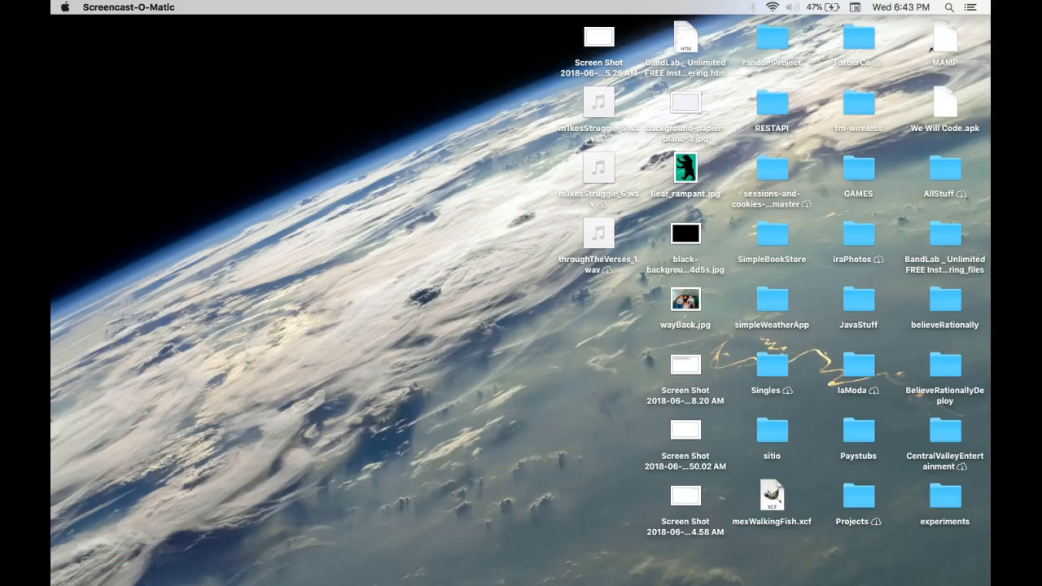
Bring the Chrome window forward and reload the Kwestion-App page at localhost:3000.
right_click(556, 559)
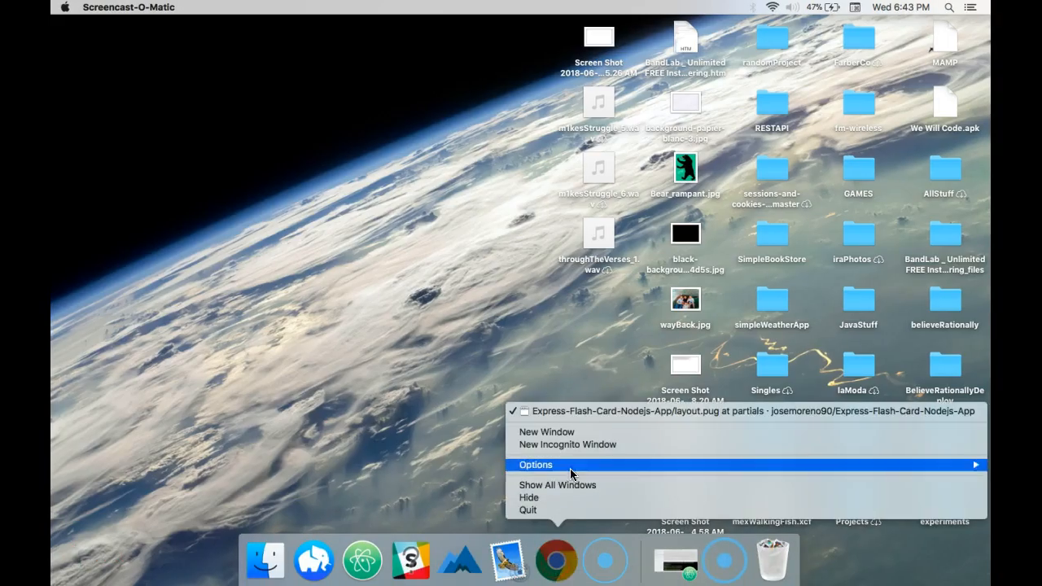
left_click(546, 432)
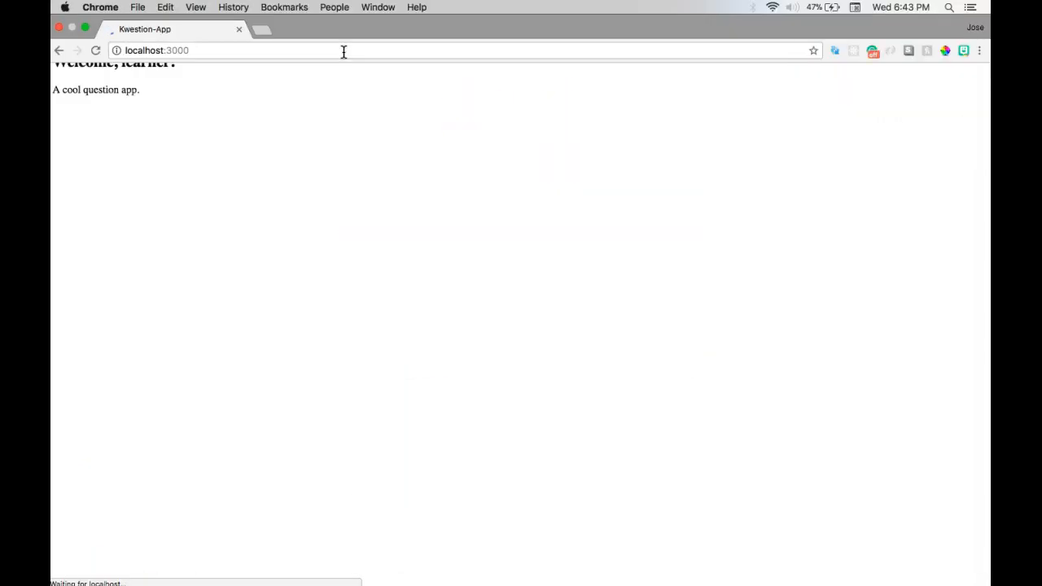
left_click(261, 50)
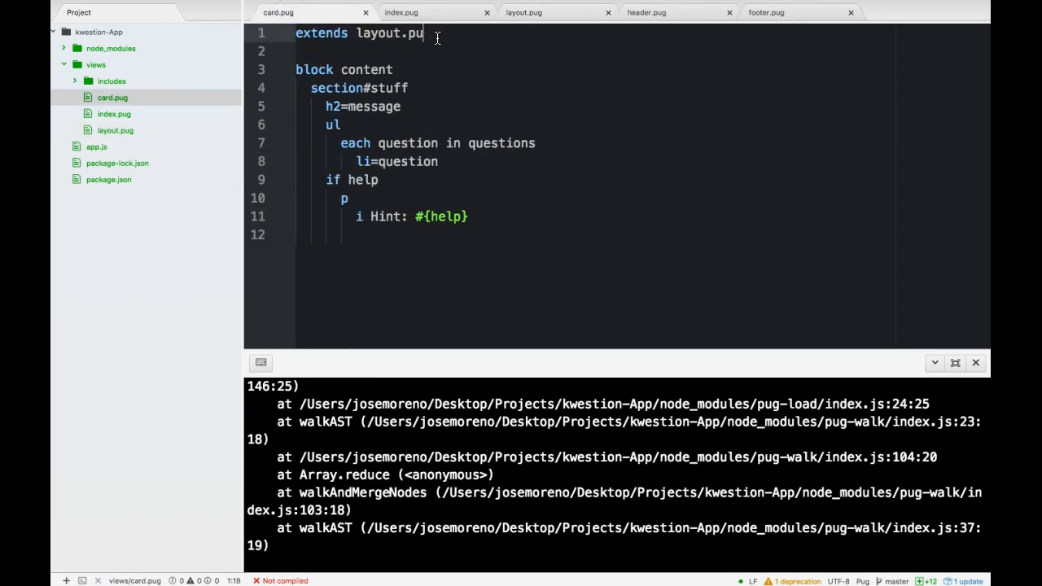
Add the missing 'g' so card.pug's first line reads 'extends layout.pug'.
type("g")
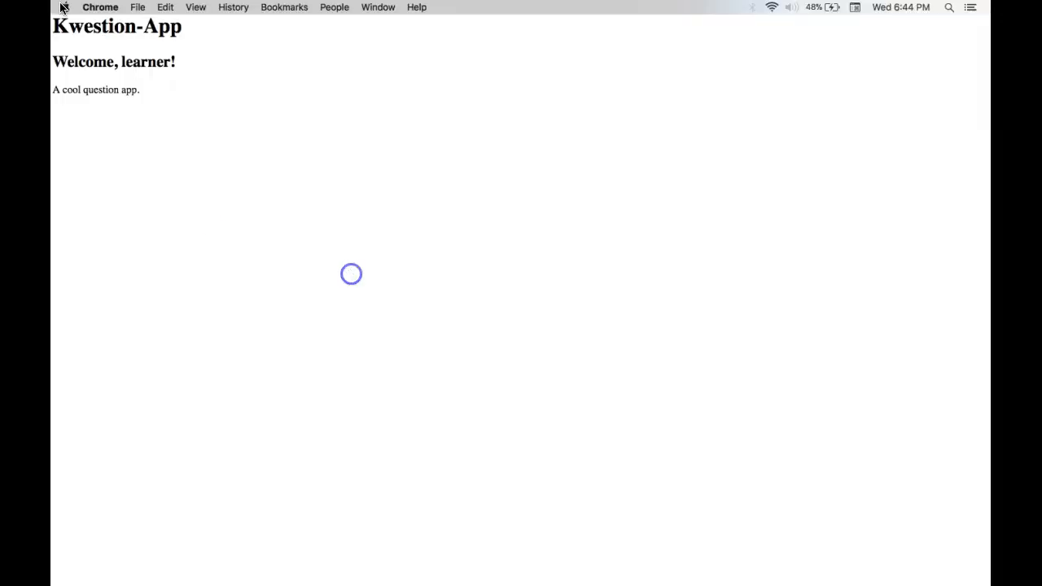
Refresh localhost:3000 to show the Kwestion-App heading above 'Welcome, learner!'.
left_click(203, 50)
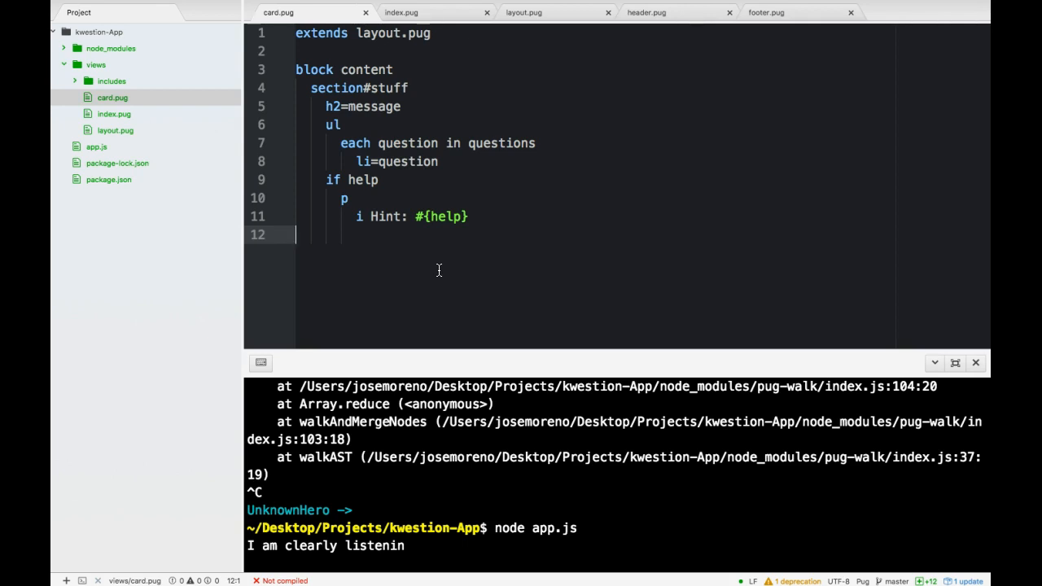
mouse_move(387, 163)
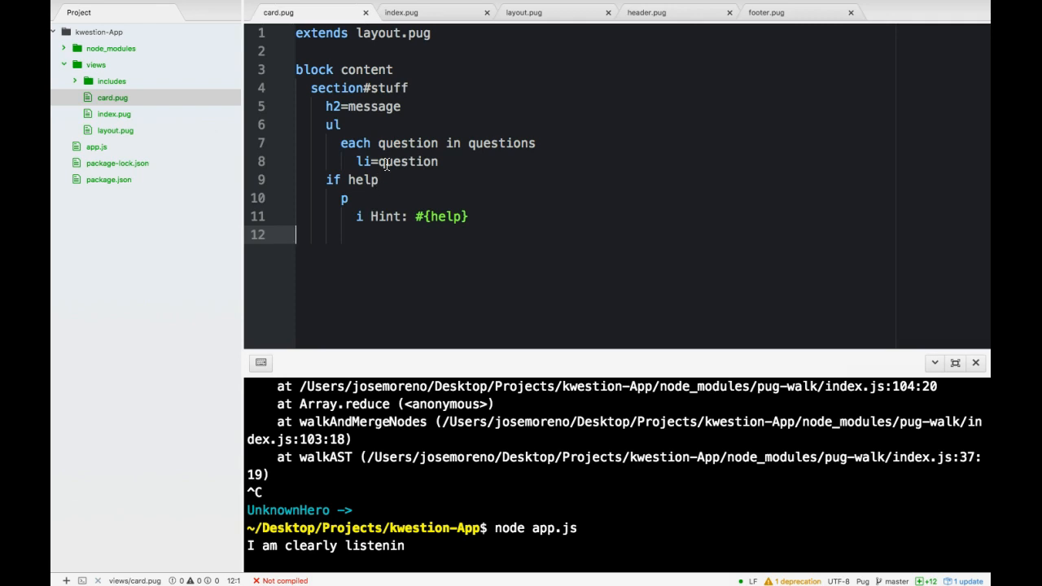
mouse_move(574, 14)
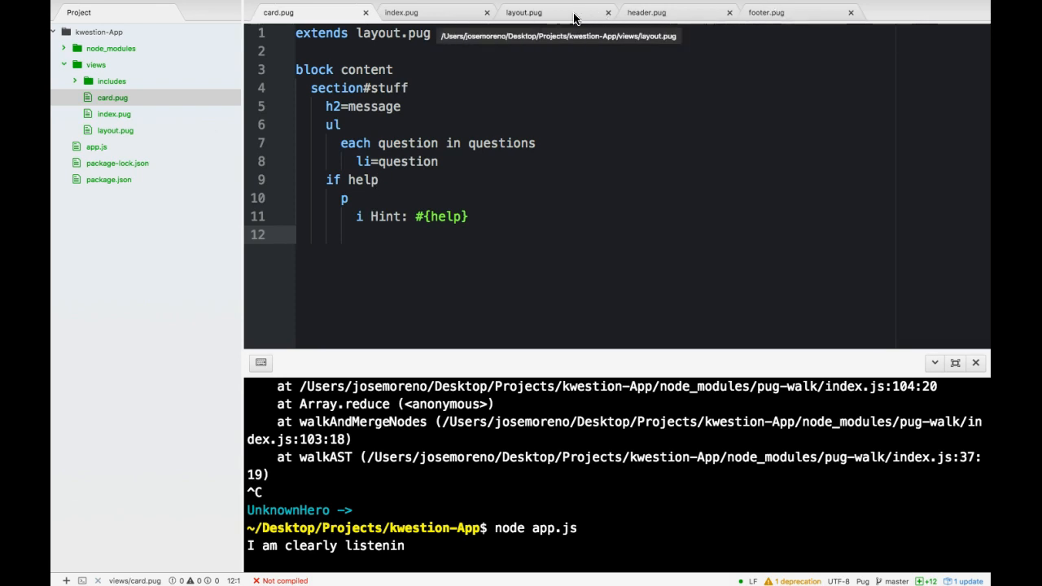
Walk through the layout.pug, header.pug, card.pug and index.pug tabs, ending back on layout.pug.
left_click(524, 13)
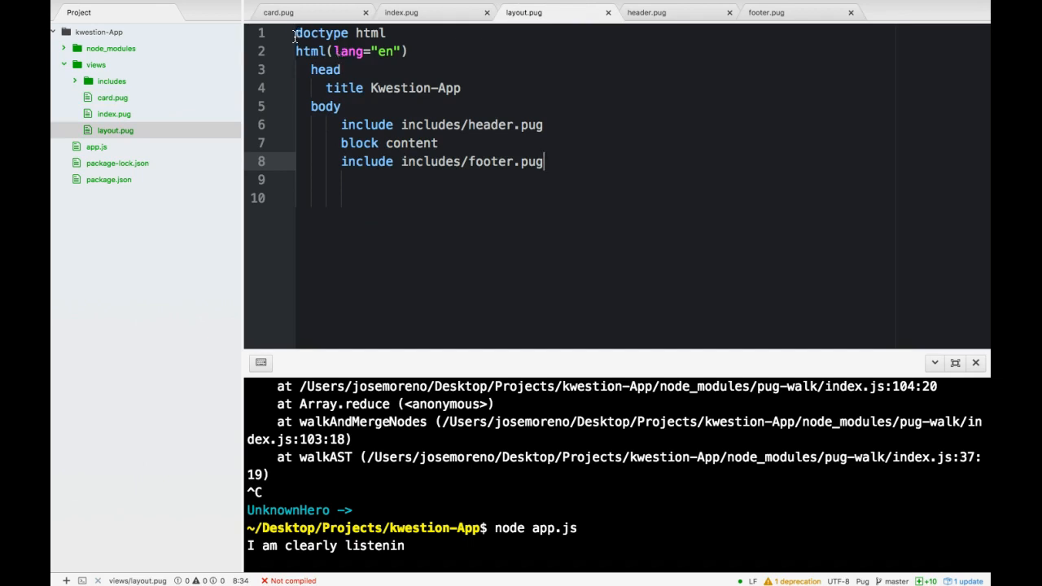
left_click(426, 106)
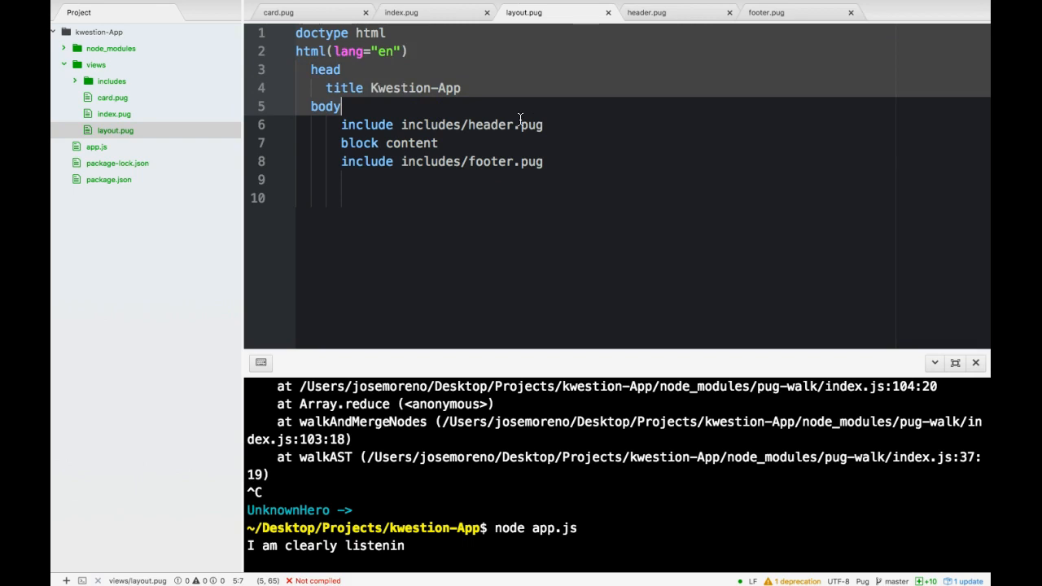
mouse_move(439, 142)
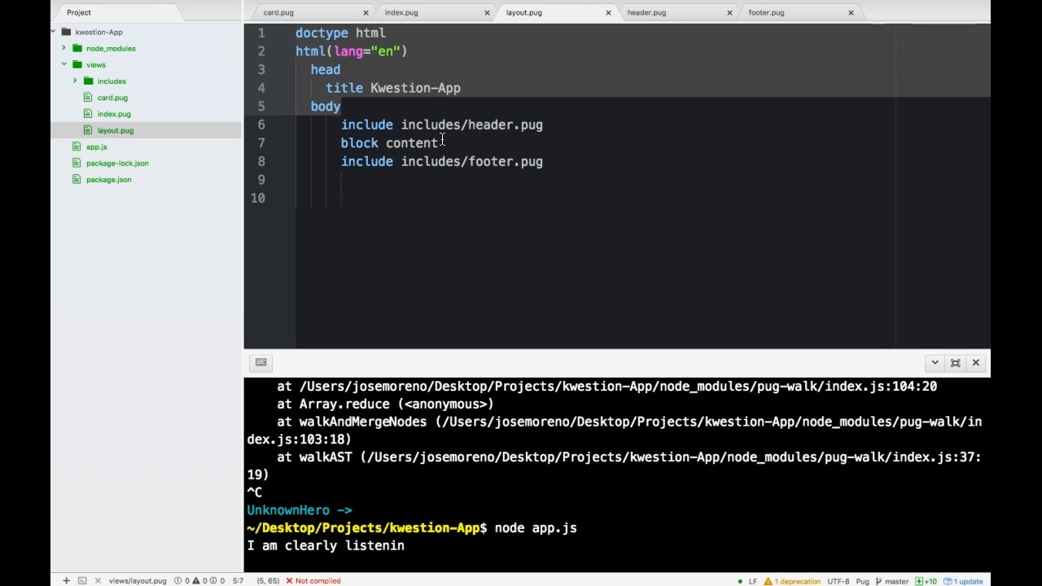
left_click(340, 106)
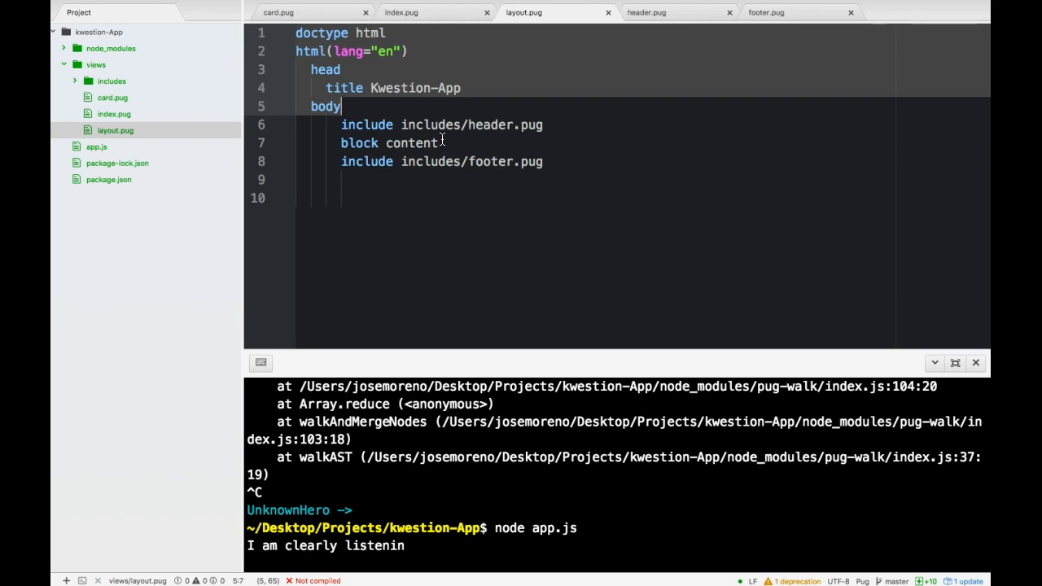
left_click(645, 13)
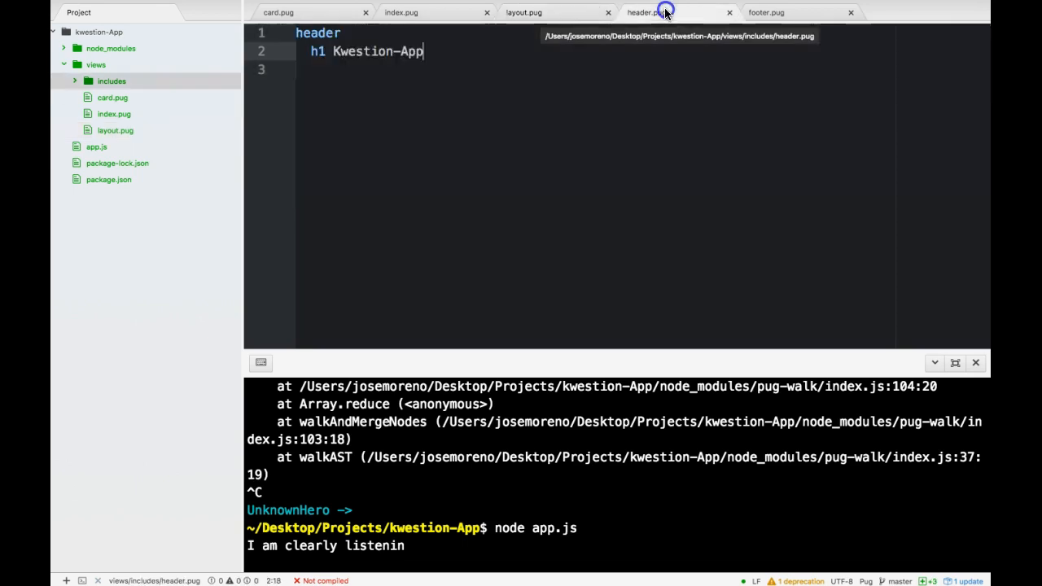
left_click(523, 12)
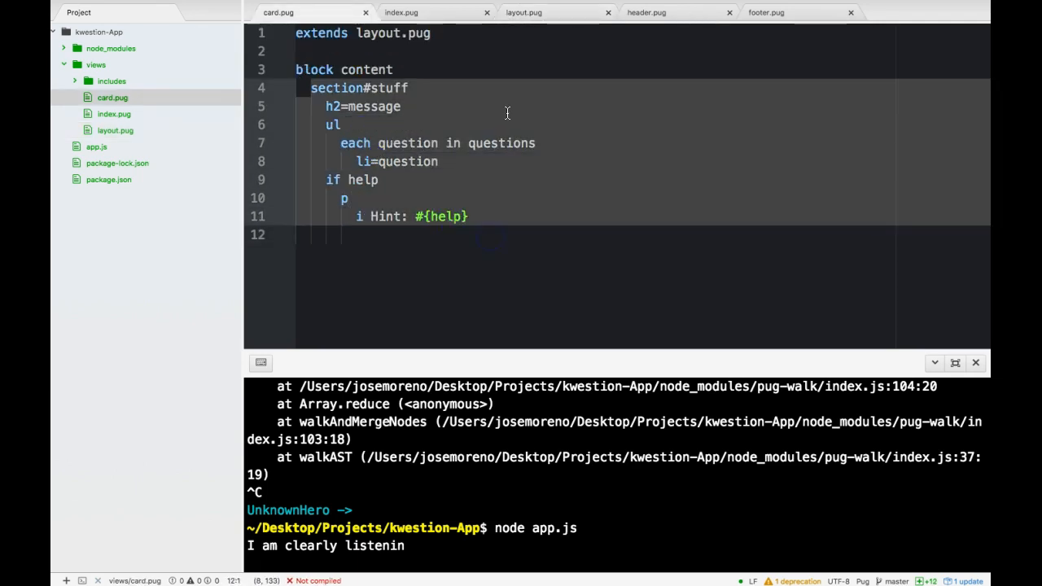
left_click(400, 12)
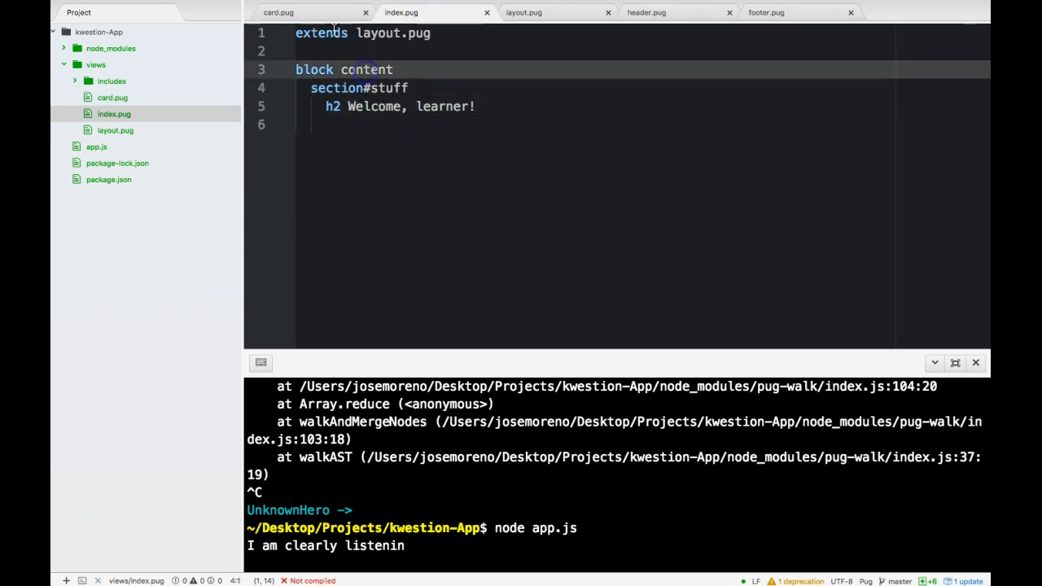
left_click(524, 12)
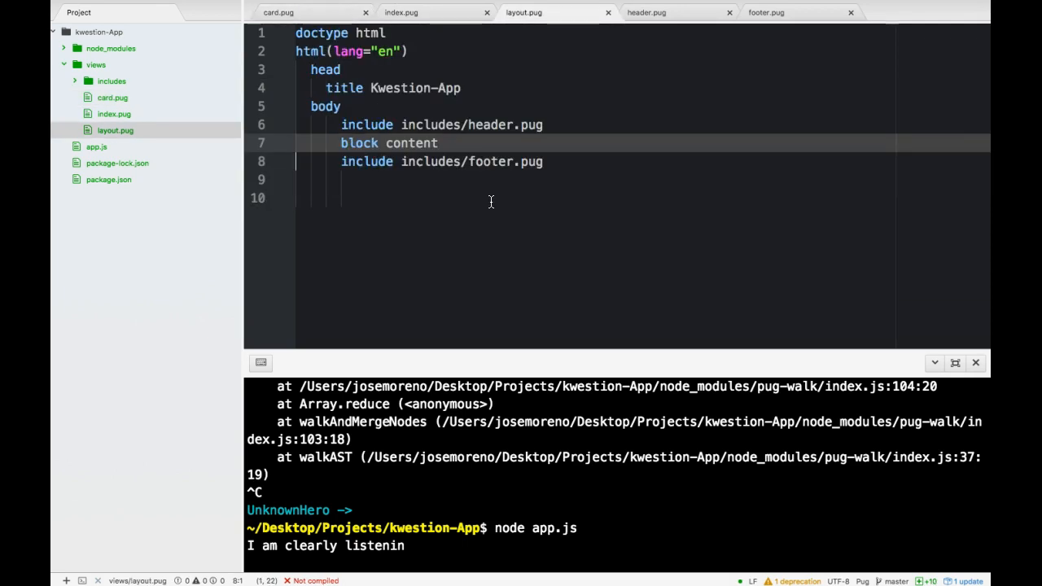